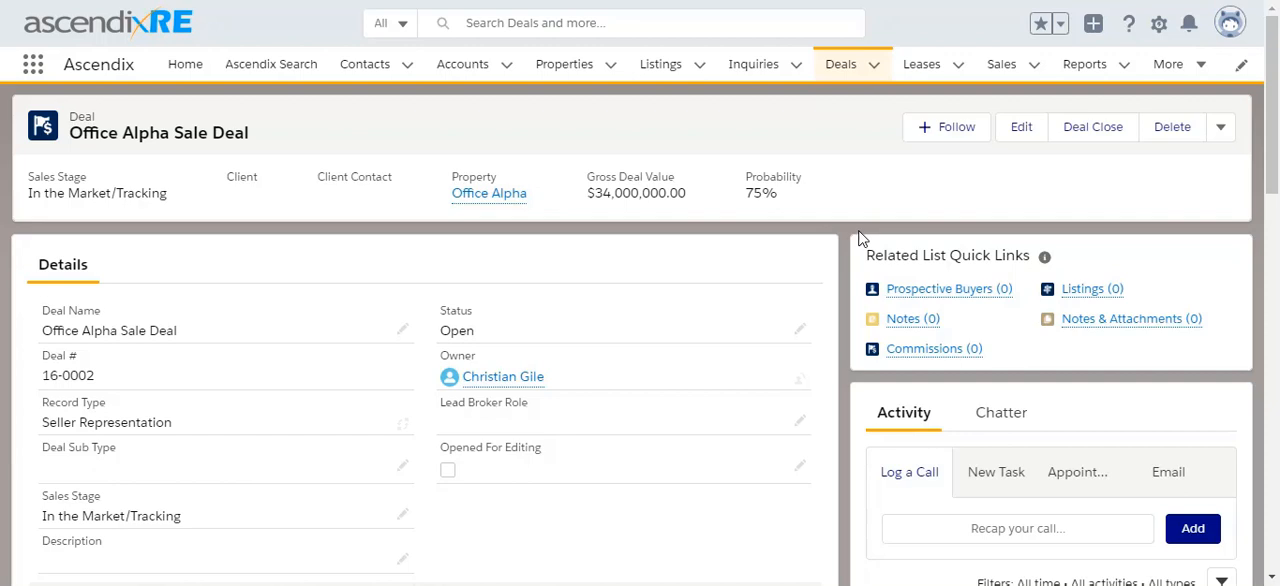
mouse_move(858, 223)
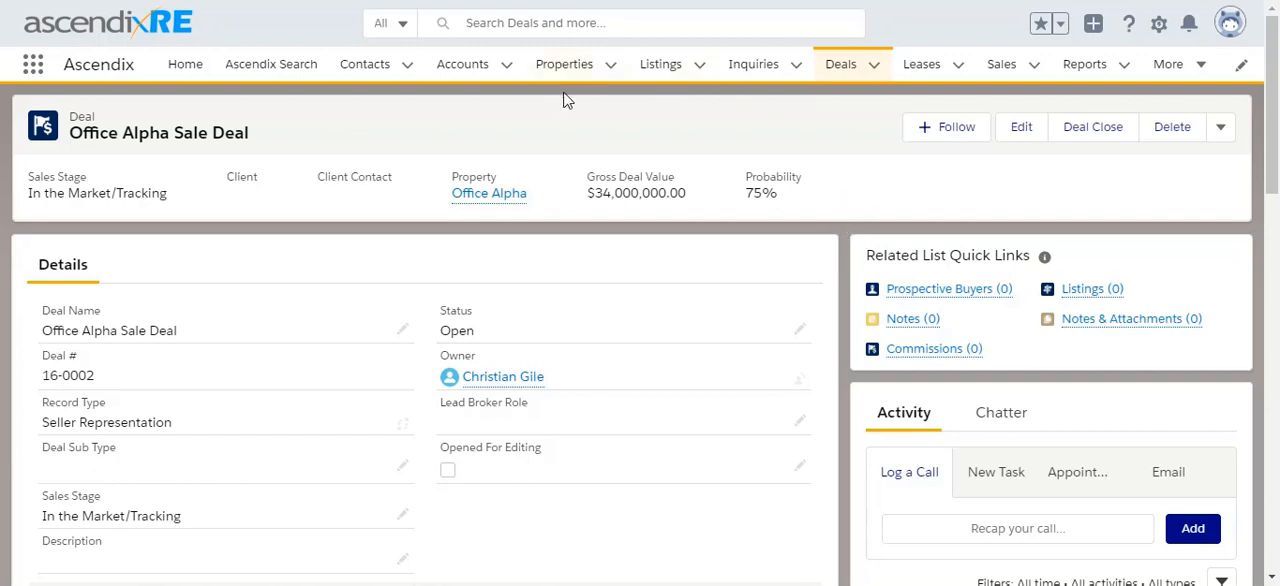
mouse_move(585, 192)
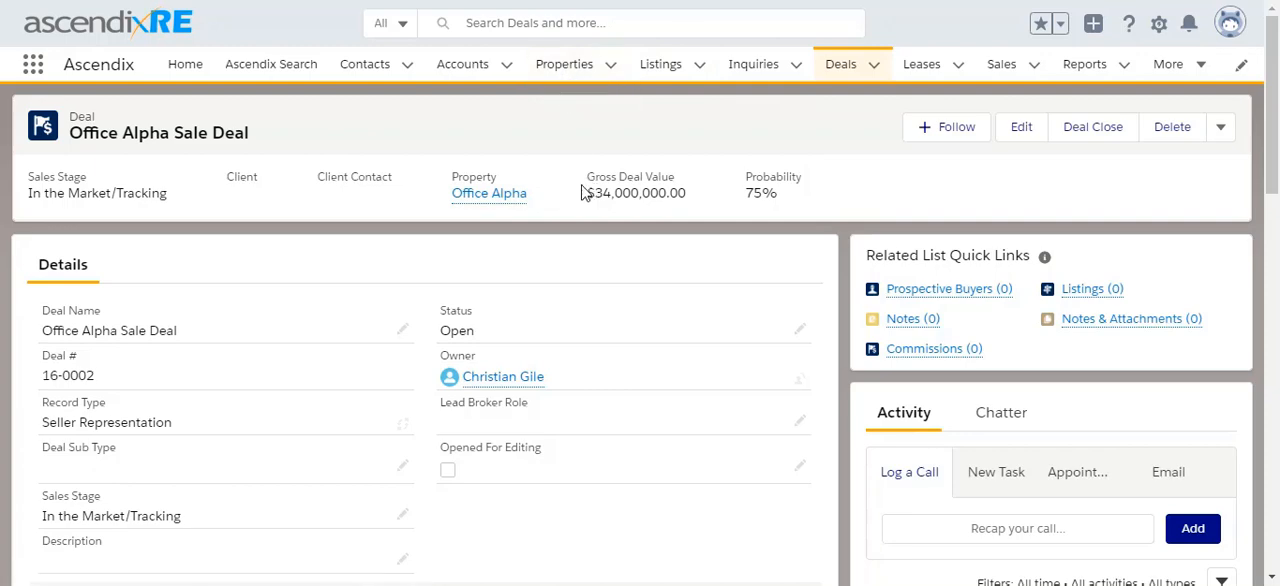
Search report types for 'Pr' and continue with Properties with Deals
scroll(down, 3)
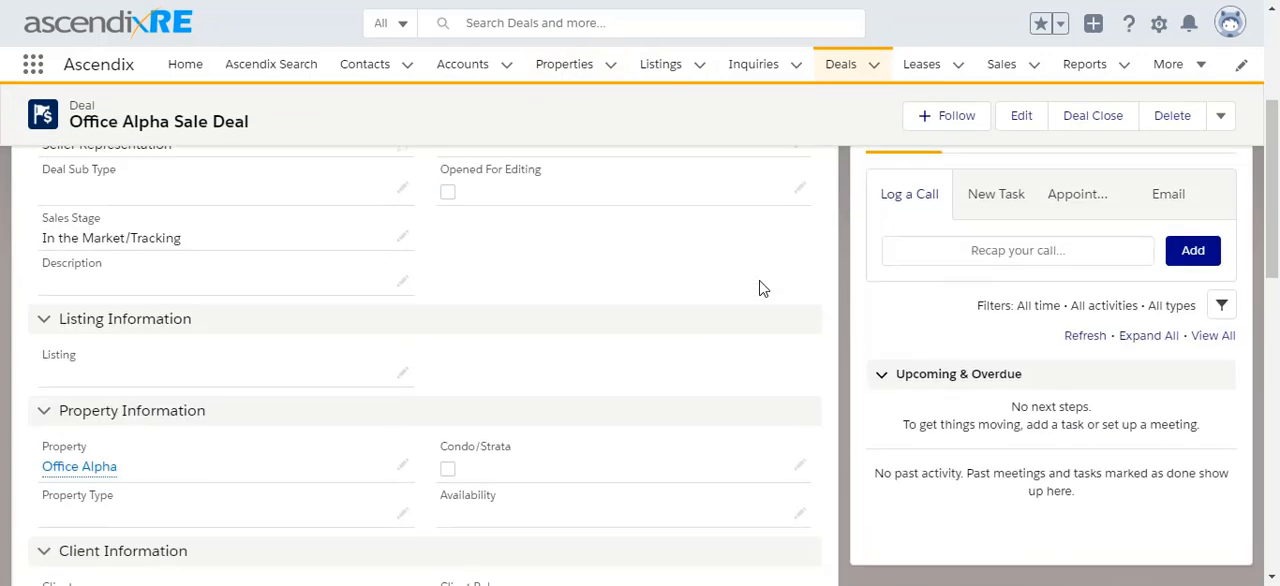
scroll(down, 3)
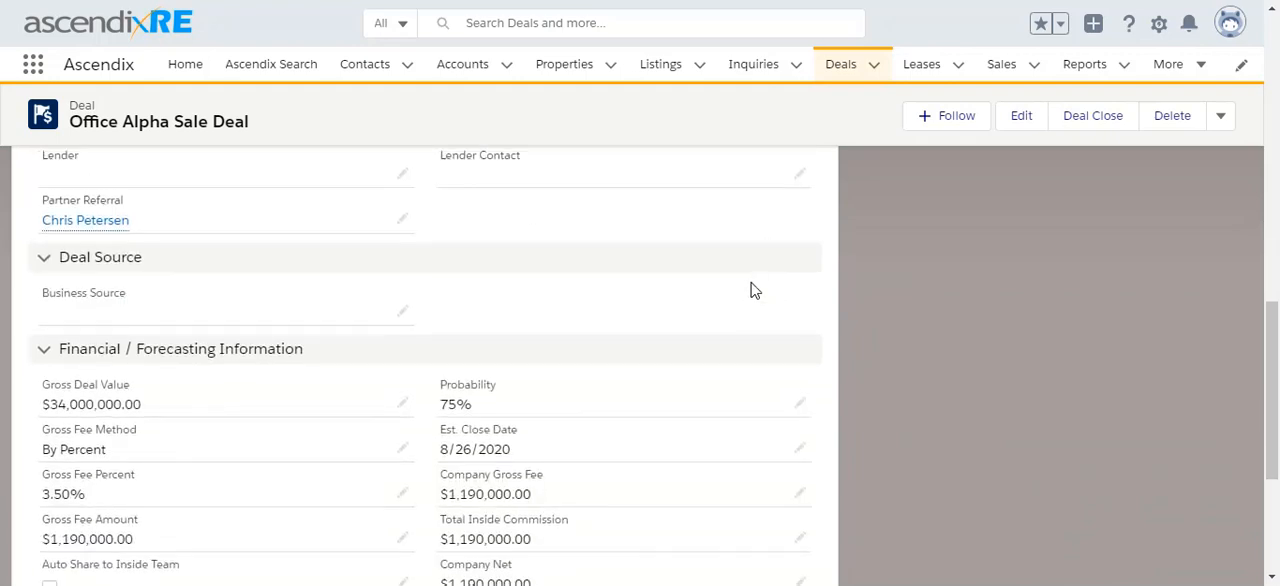
mouse_move(148, 243)
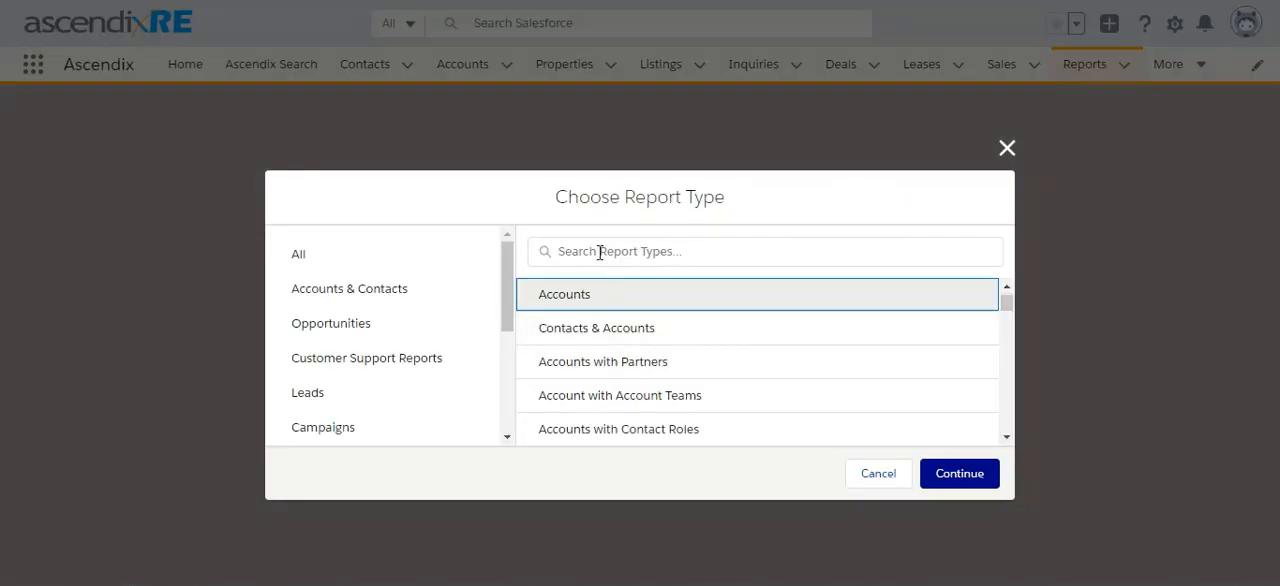
text(Properties with dea)
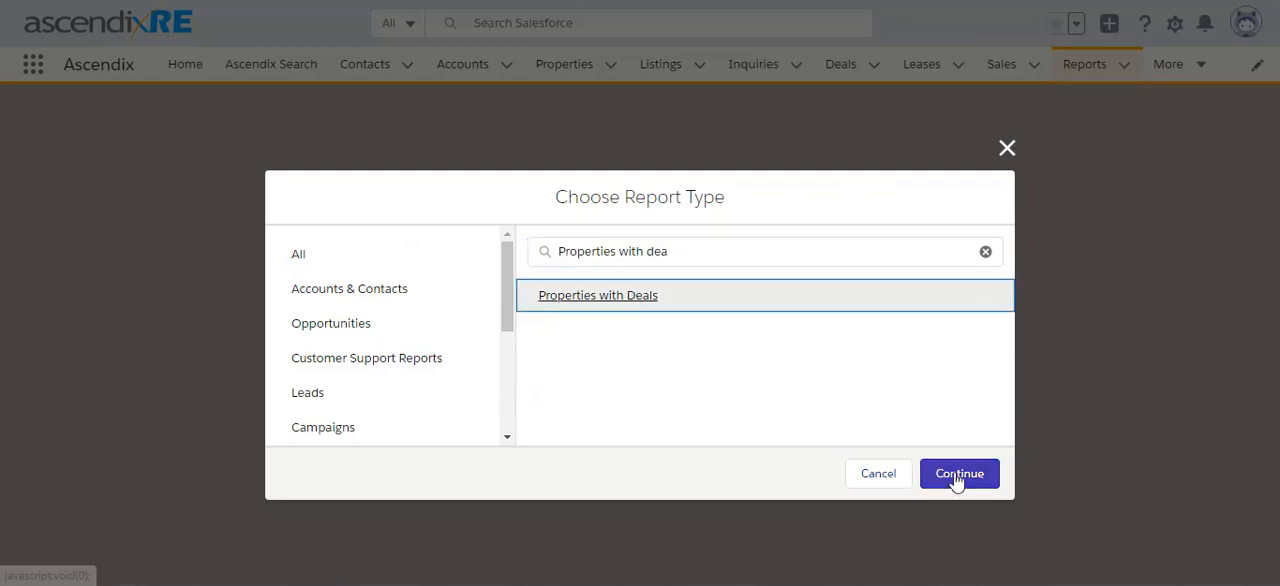
click(958, 473)
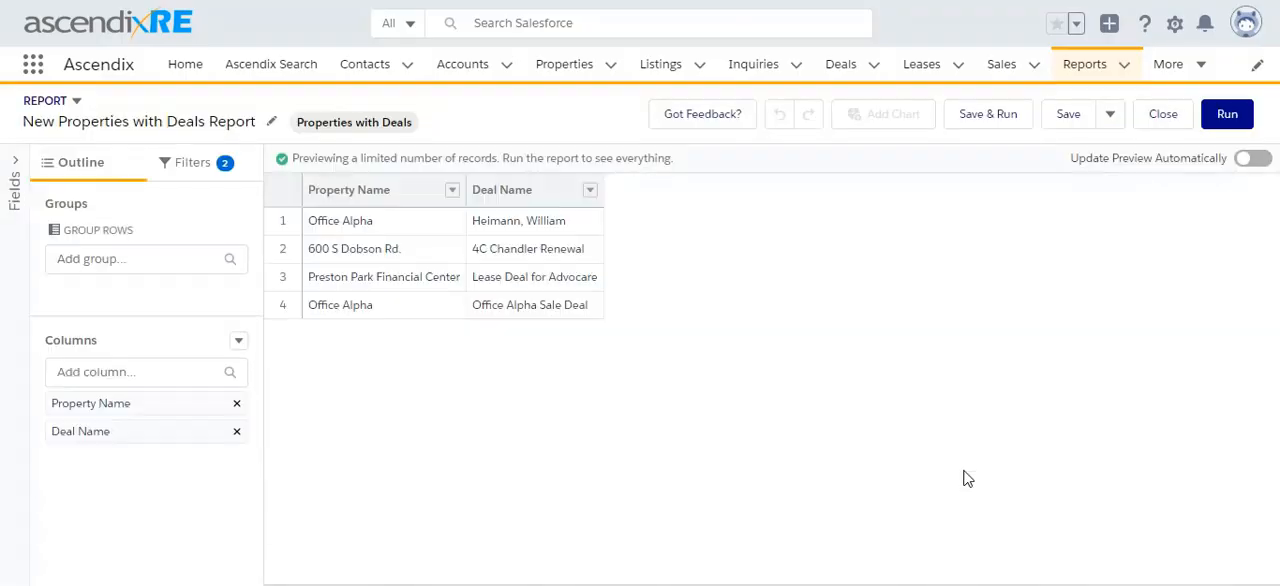
Search Add column for 'partner', find no fields, and go to Setup
click(140, 371)
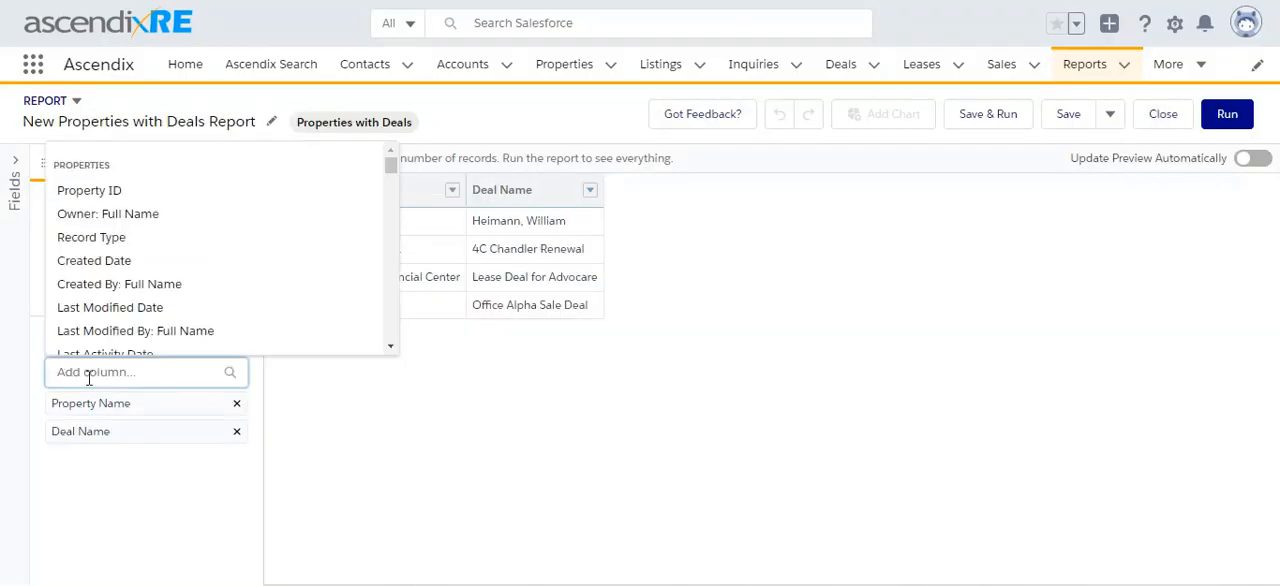
text(partner)
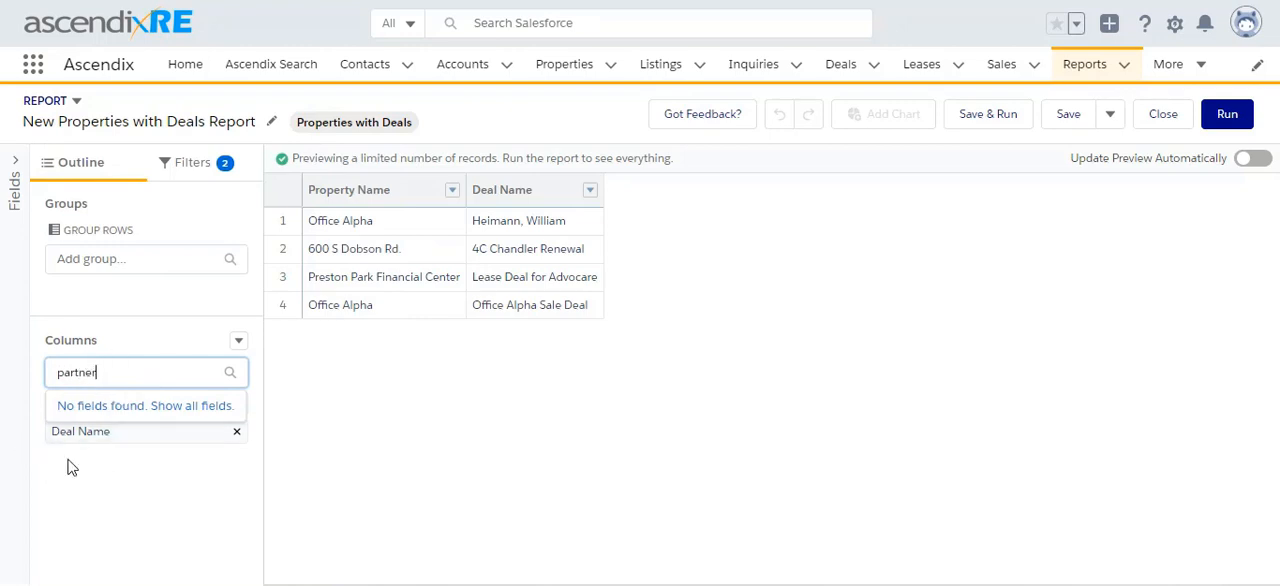
mouse_move(457, 114)
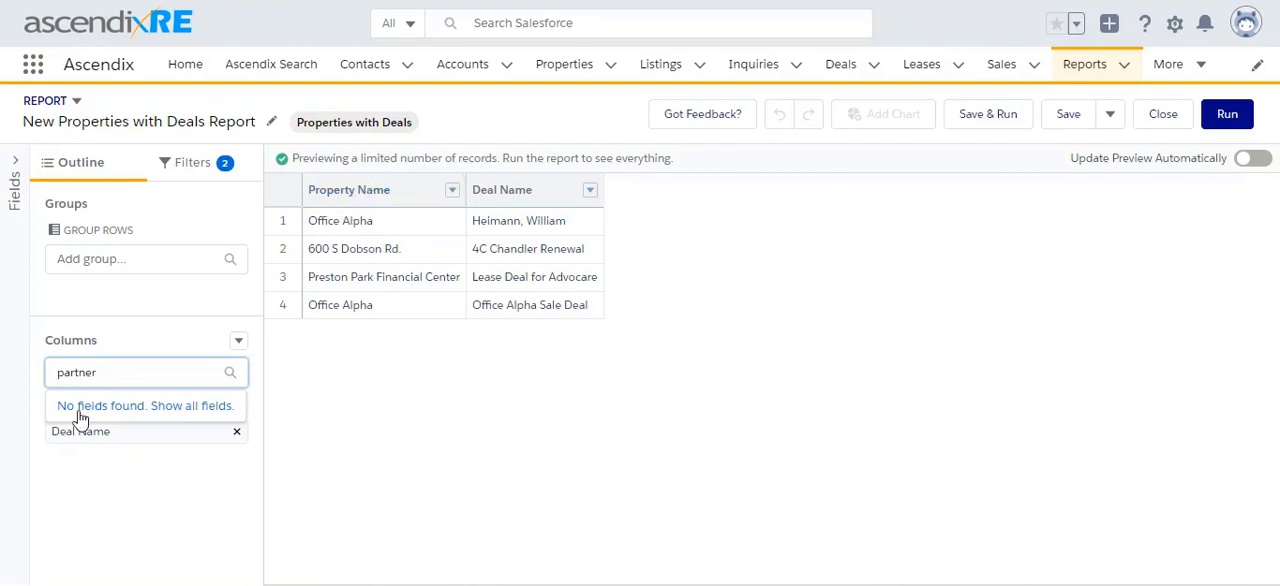
mouse_move(1167, 43)
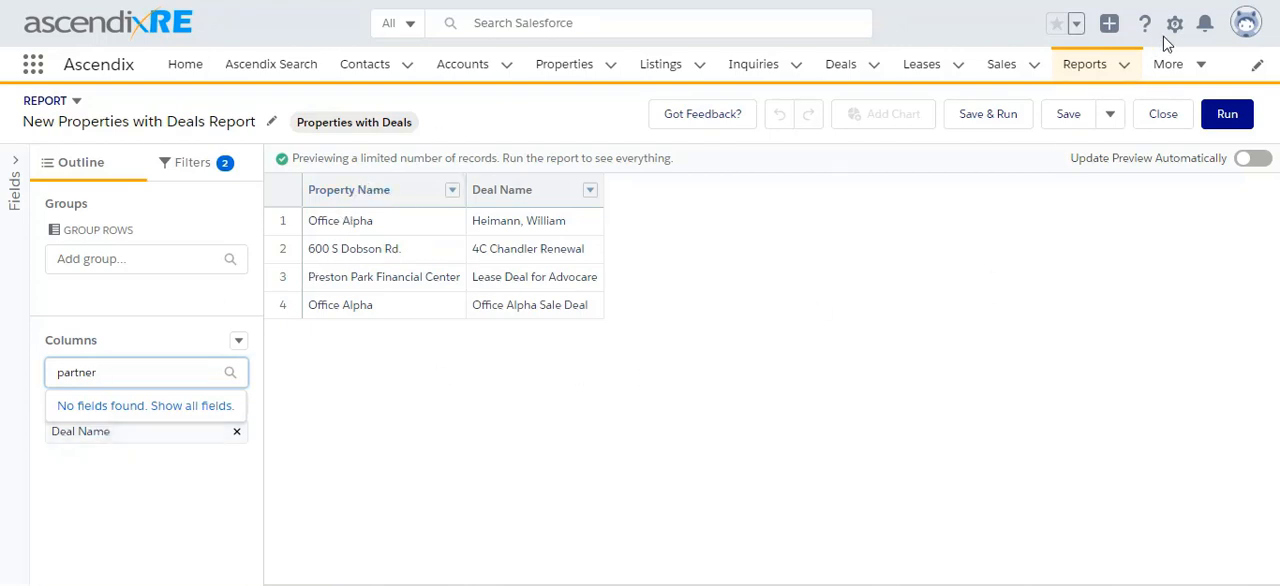
click(1174, 24)
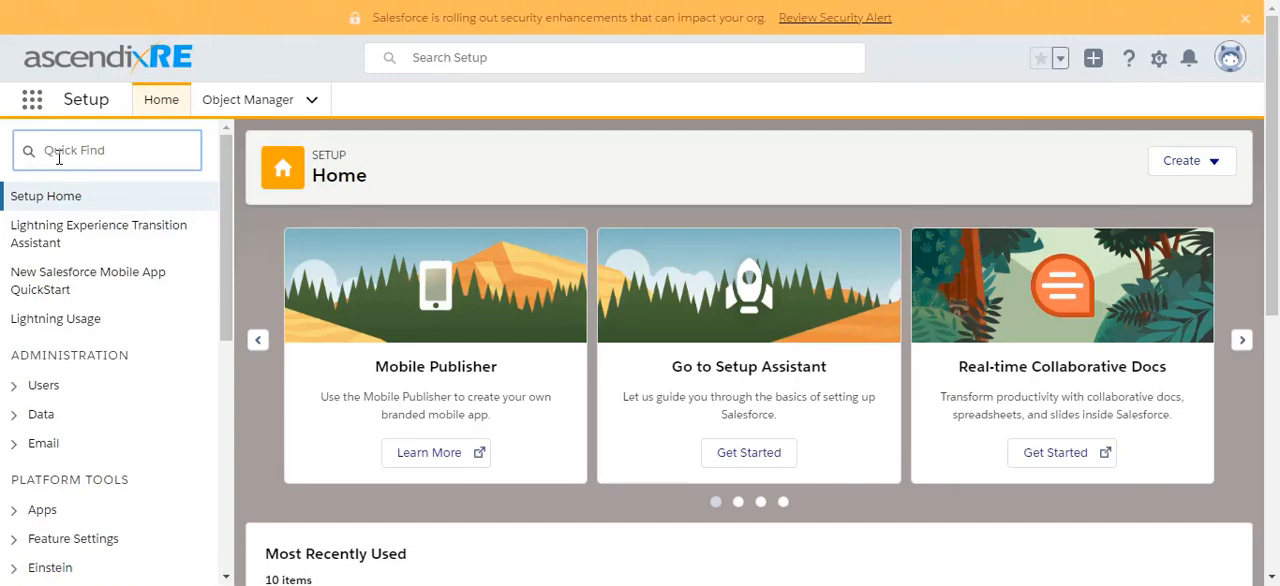
Find Report Types via Quick Find 'report type' and scroll the custom report types list
text(report type)
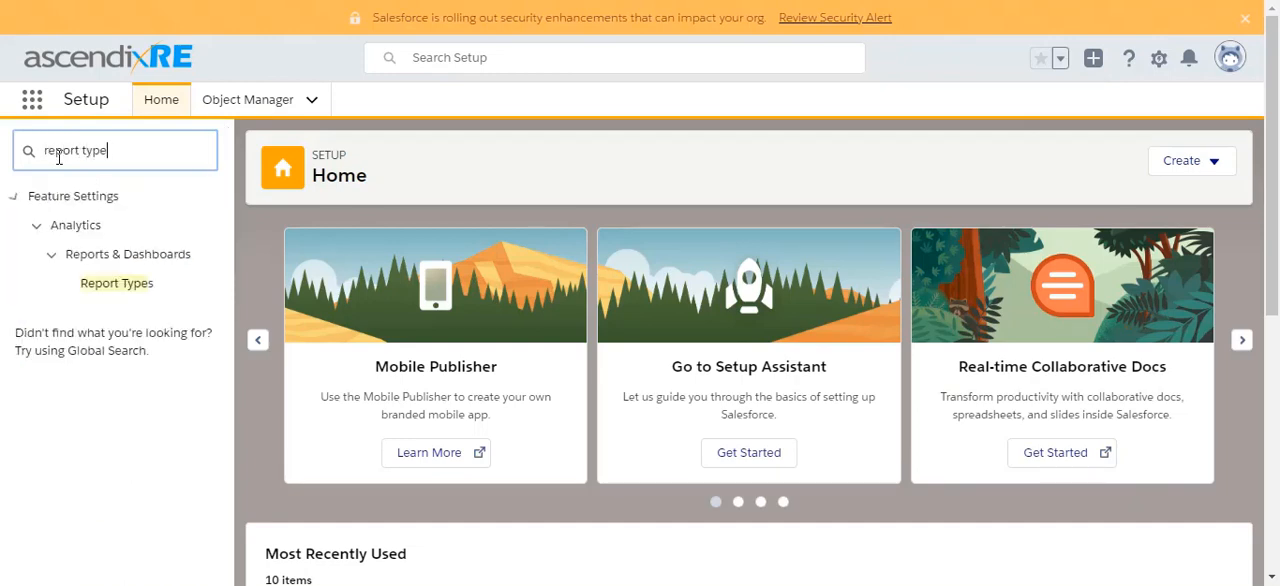
click(116, 283)
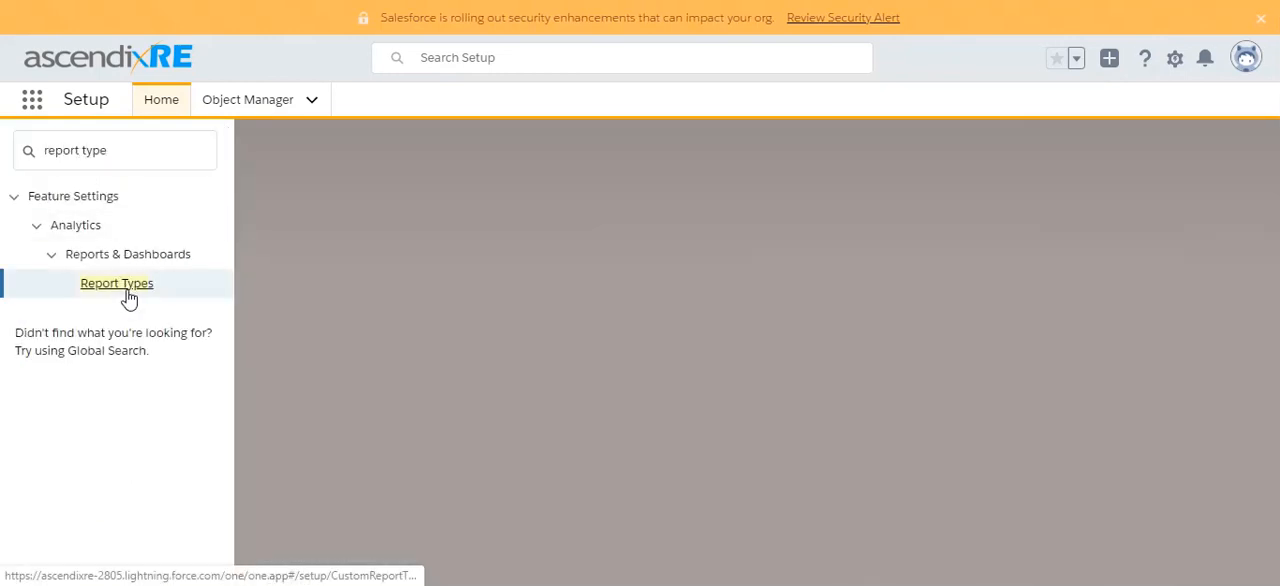
click(116, 282)
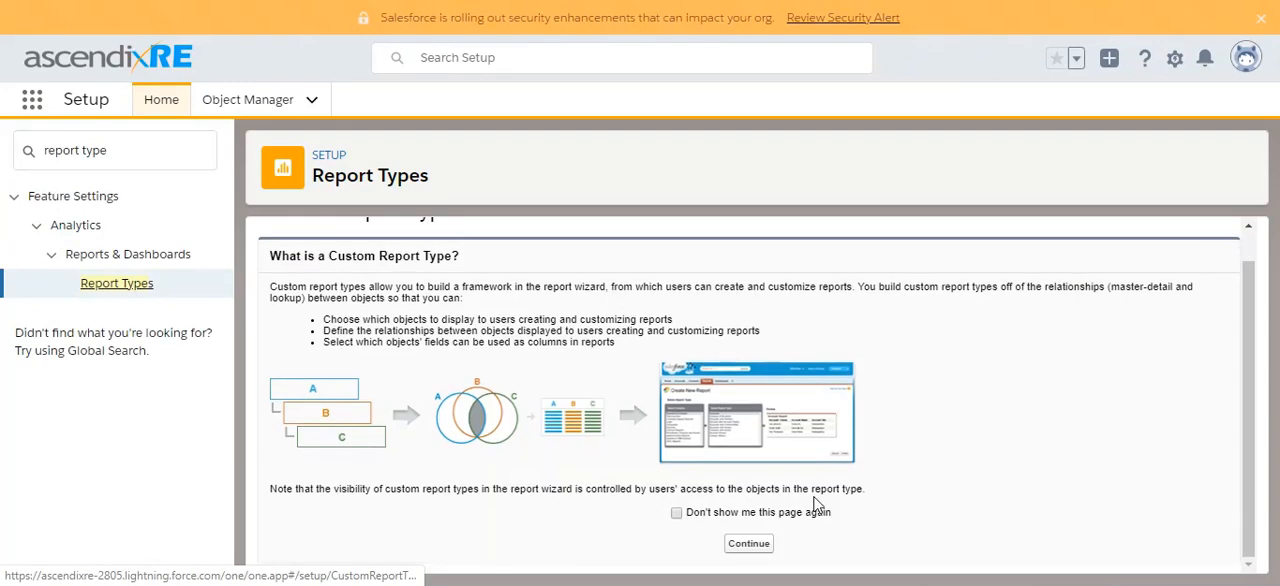
click(748, 543)
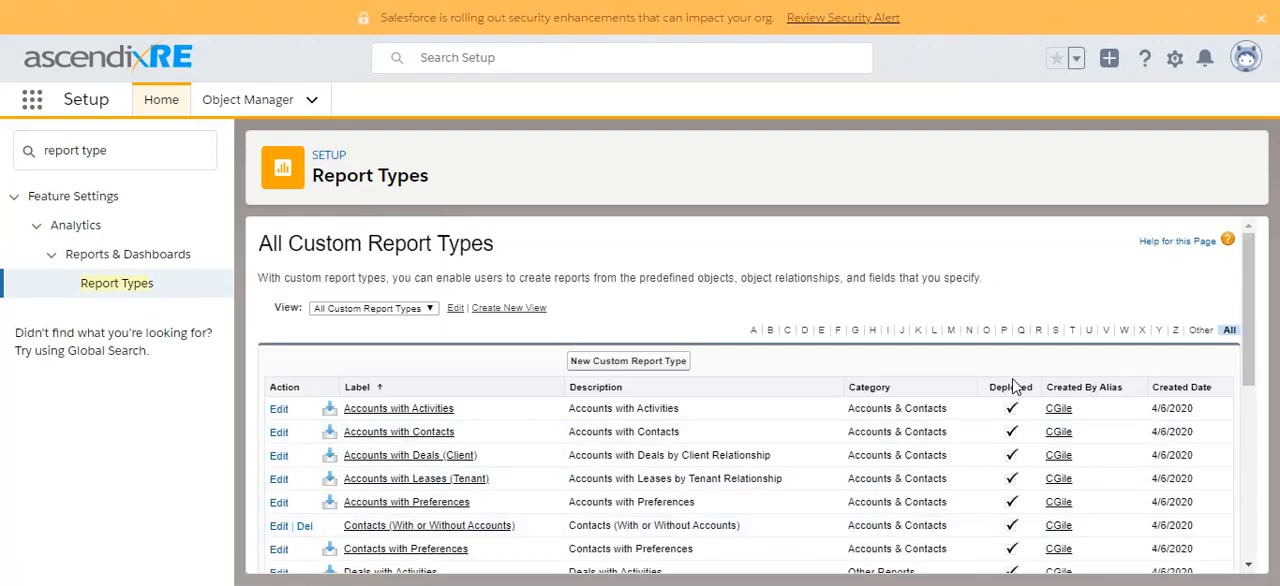
scroll(down, 3)
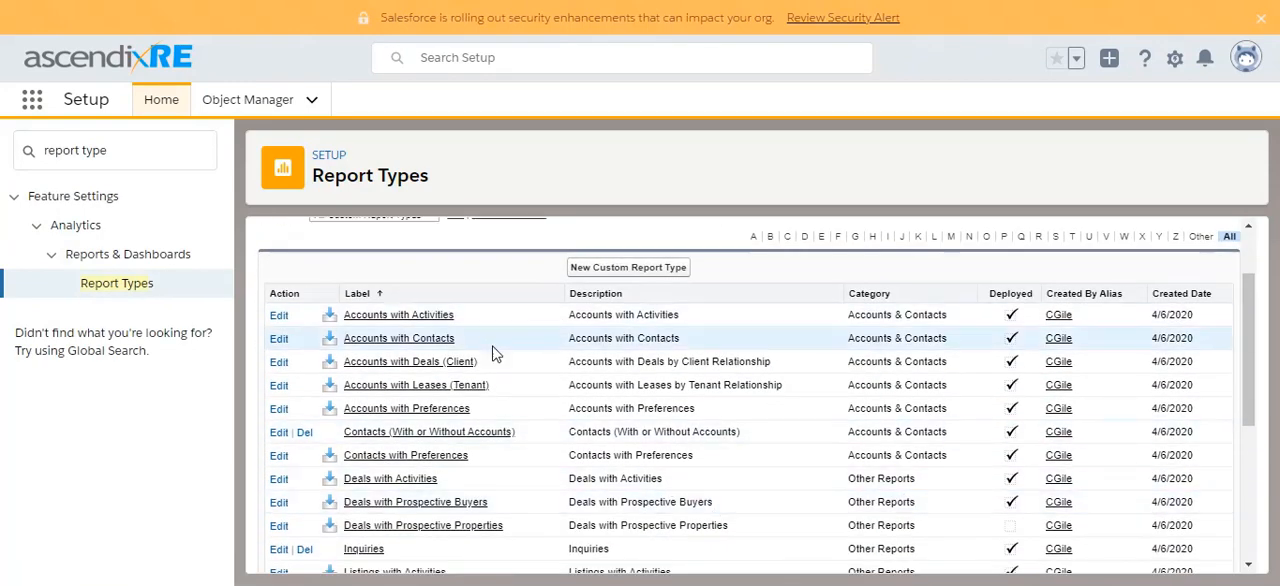
mouse_move(750, 455)
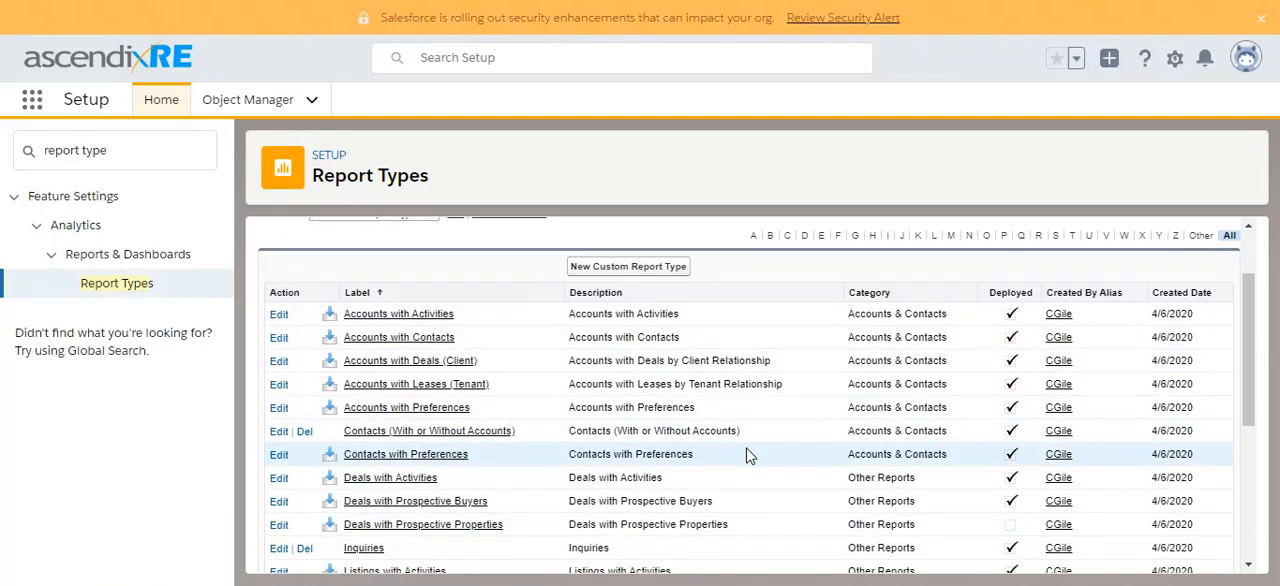
scroll(down, 3)
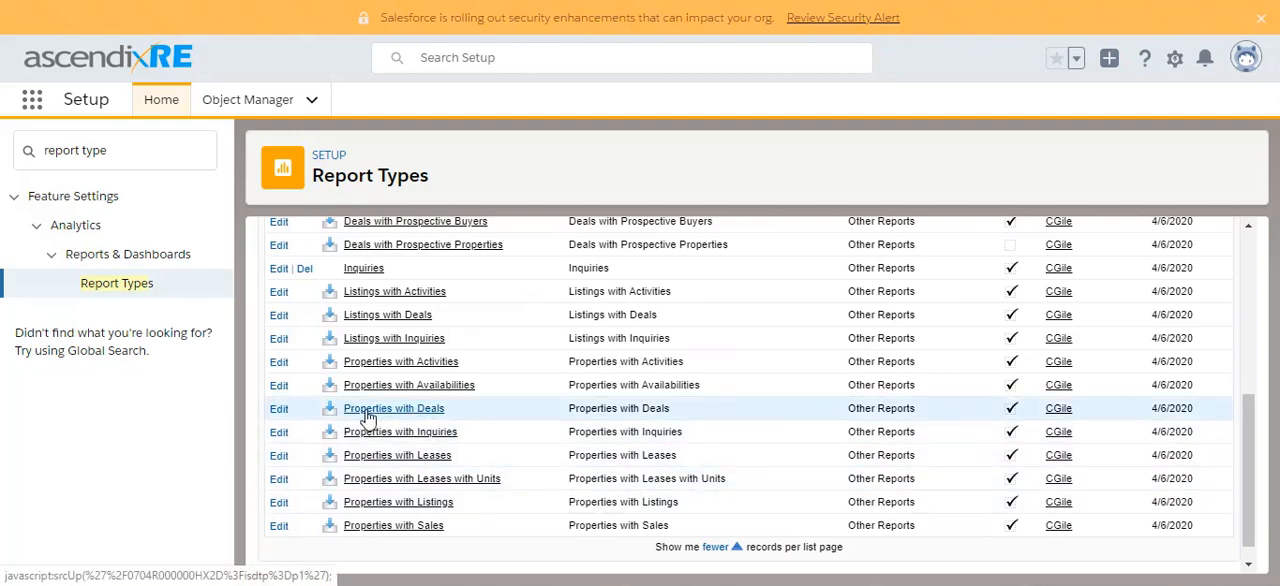
Open the Properties with Deals custom report type's definition page
click(393, 408)
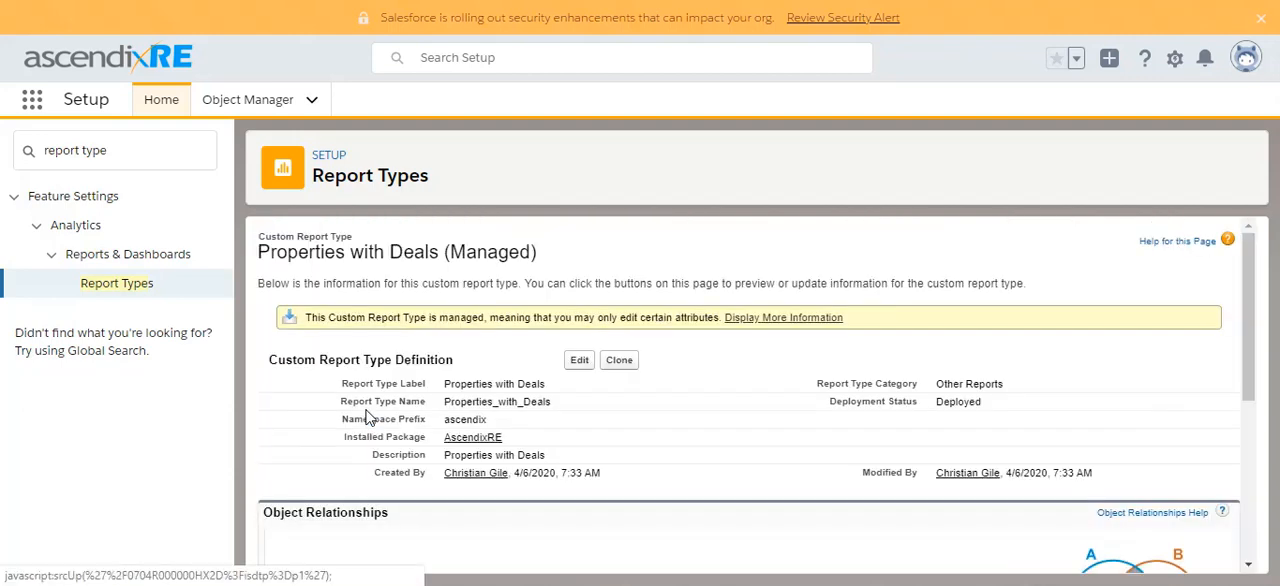
mouse_move(463, 278)
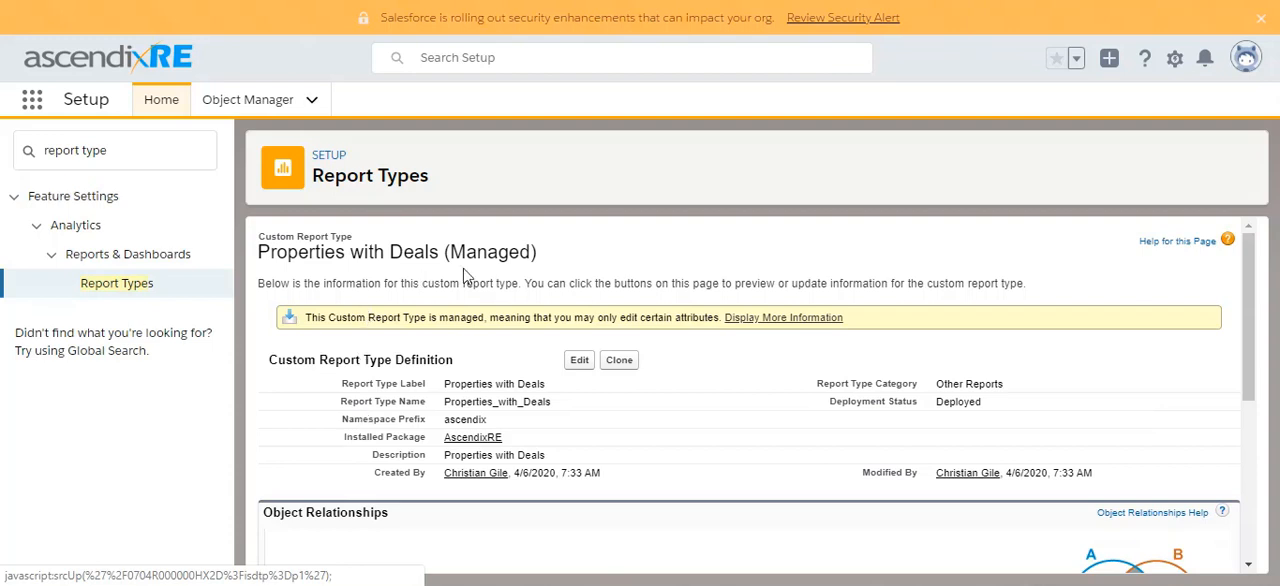
mouse_move(540, 435)
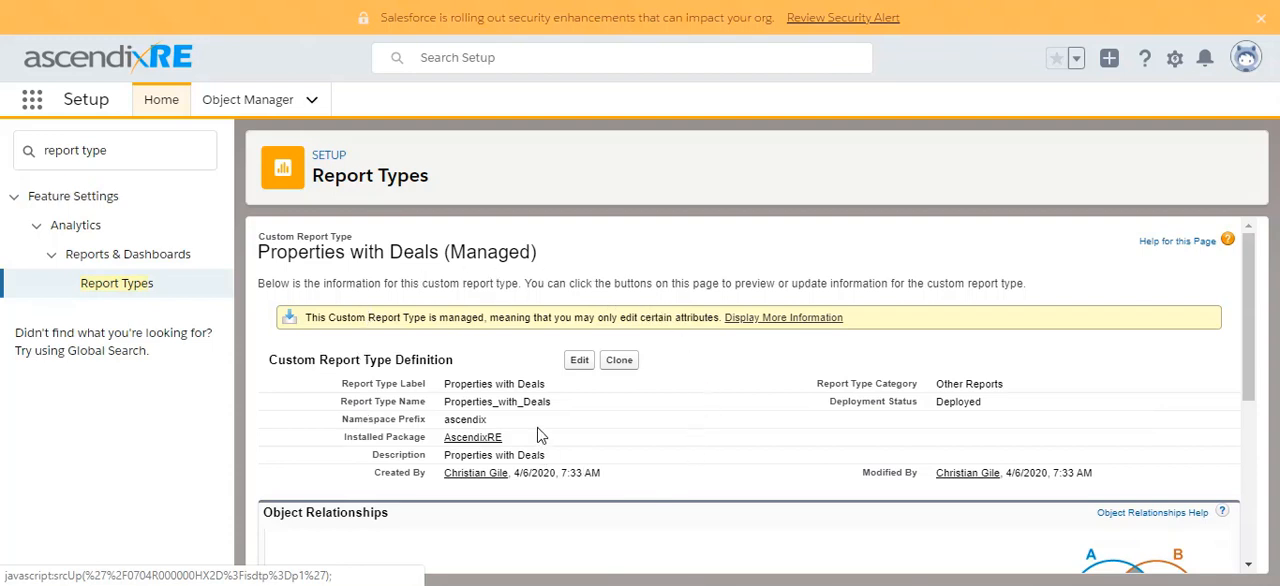
mouse_move(619, 369)
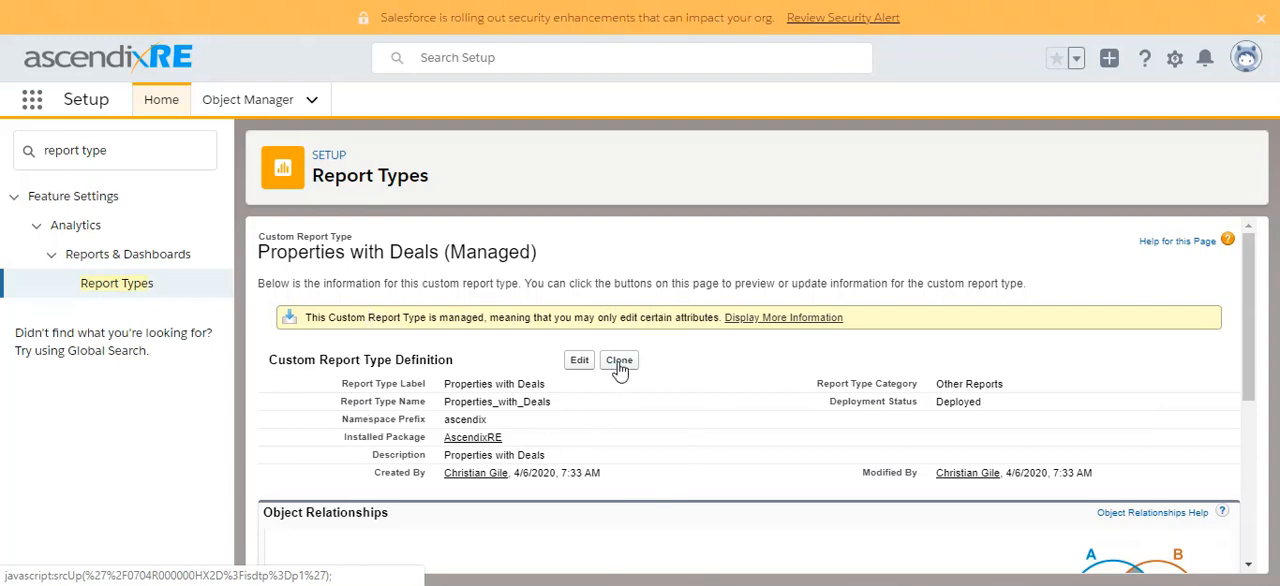
Append '(Ascendix Technologies)' to the report type label
click(619, 360)
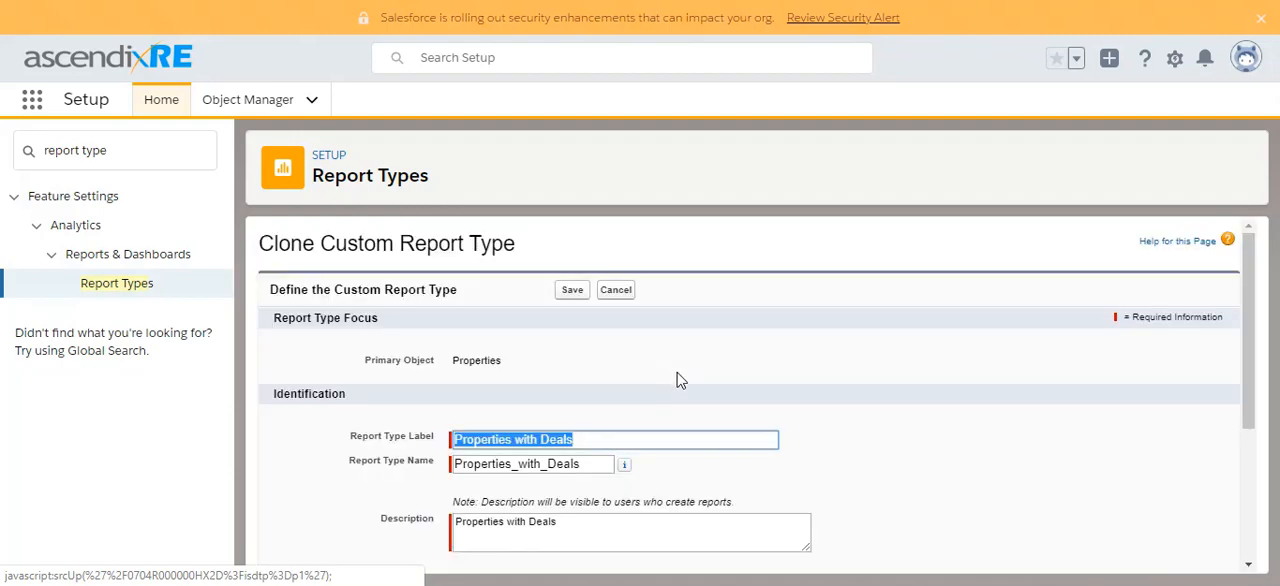
scroll(down, 3)
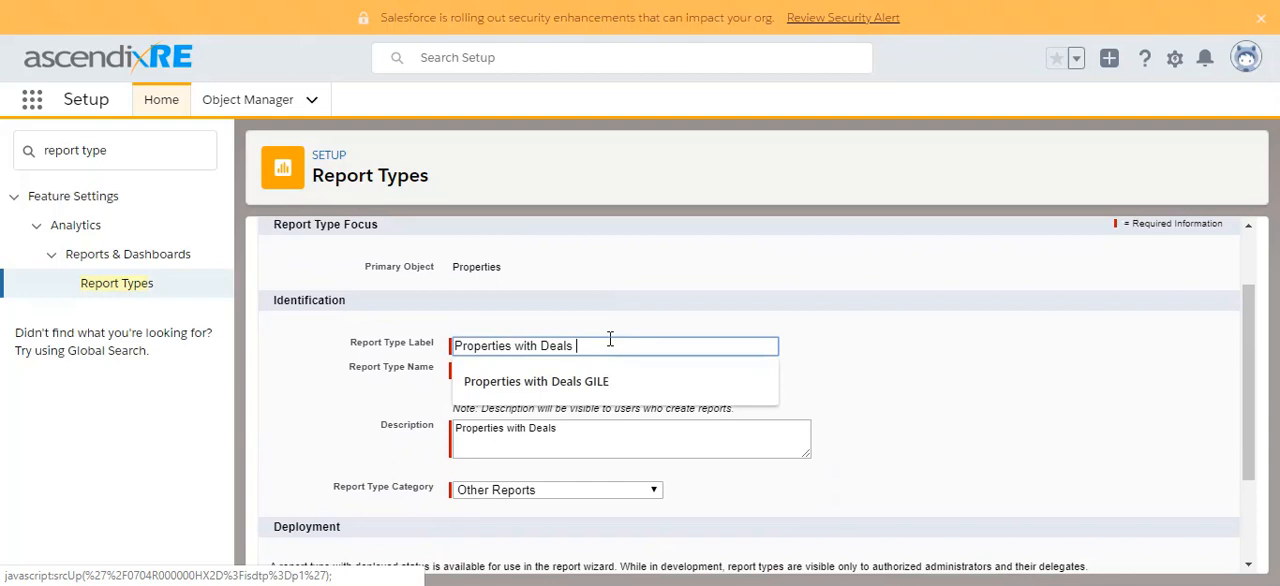
text(()
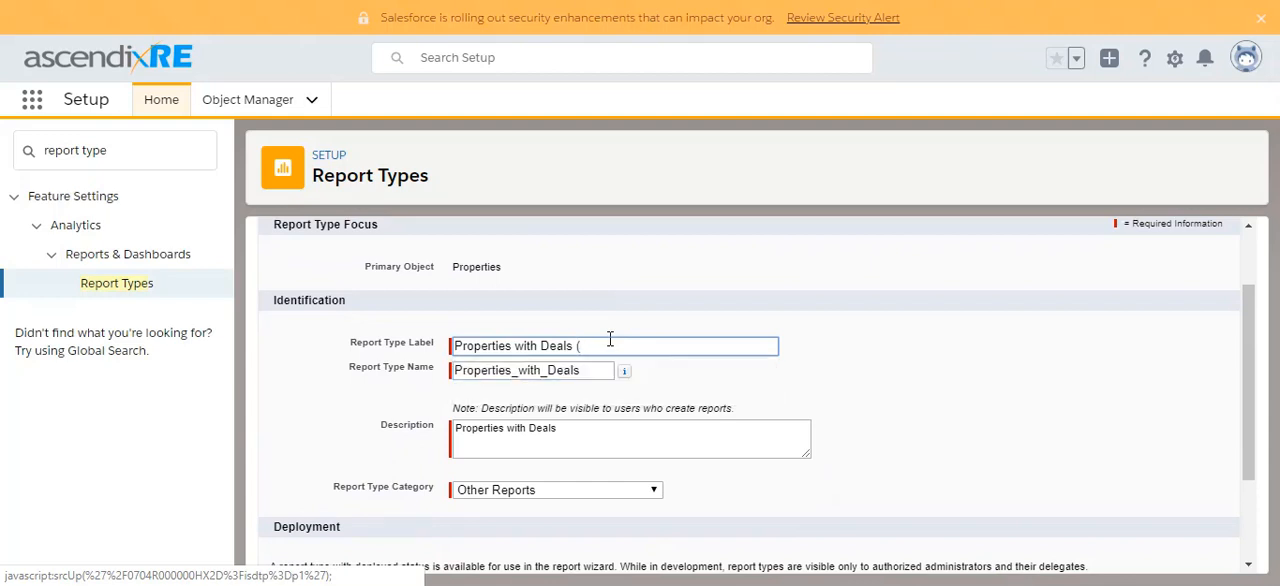
text(Ascendix)
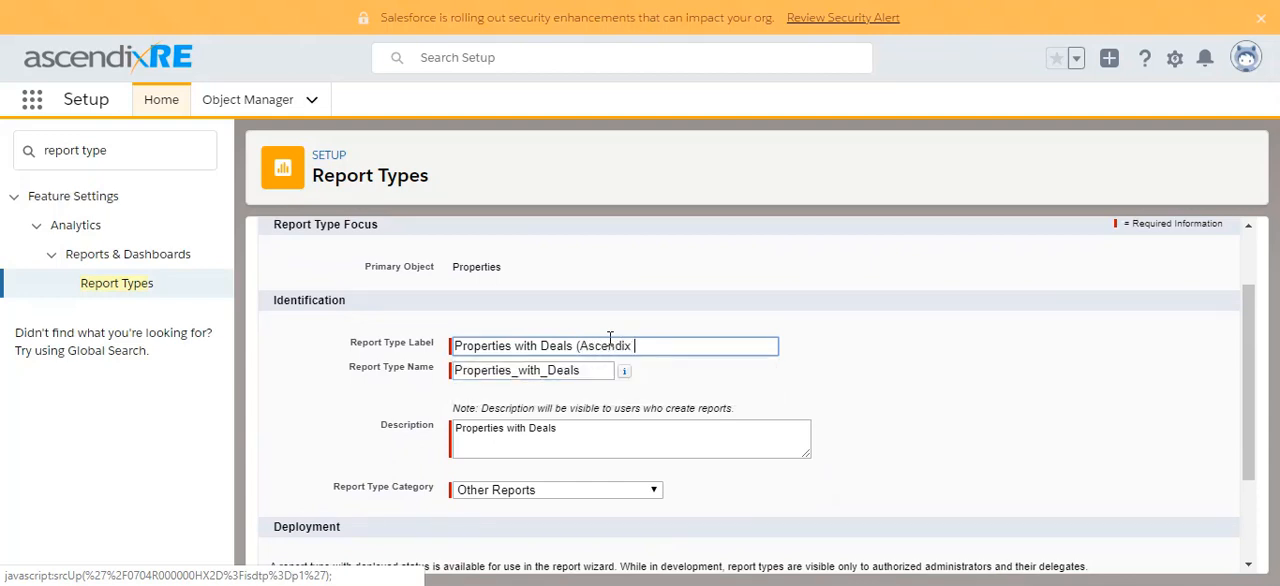
text(Techno)
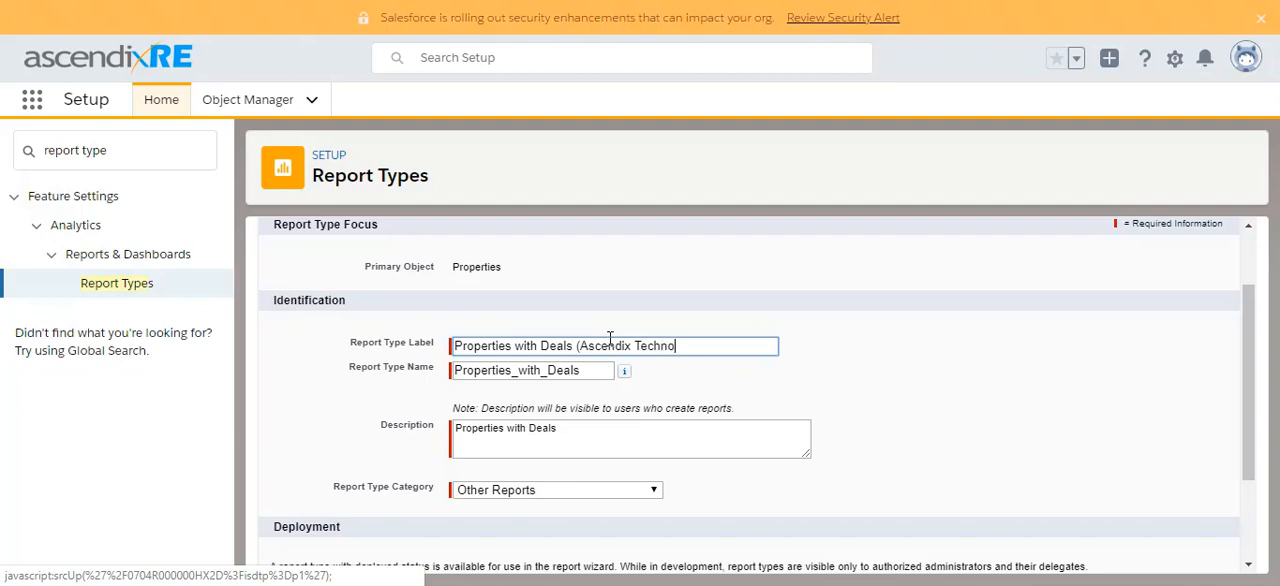
text(logies))
click(531, 370)
text(_Ascen)
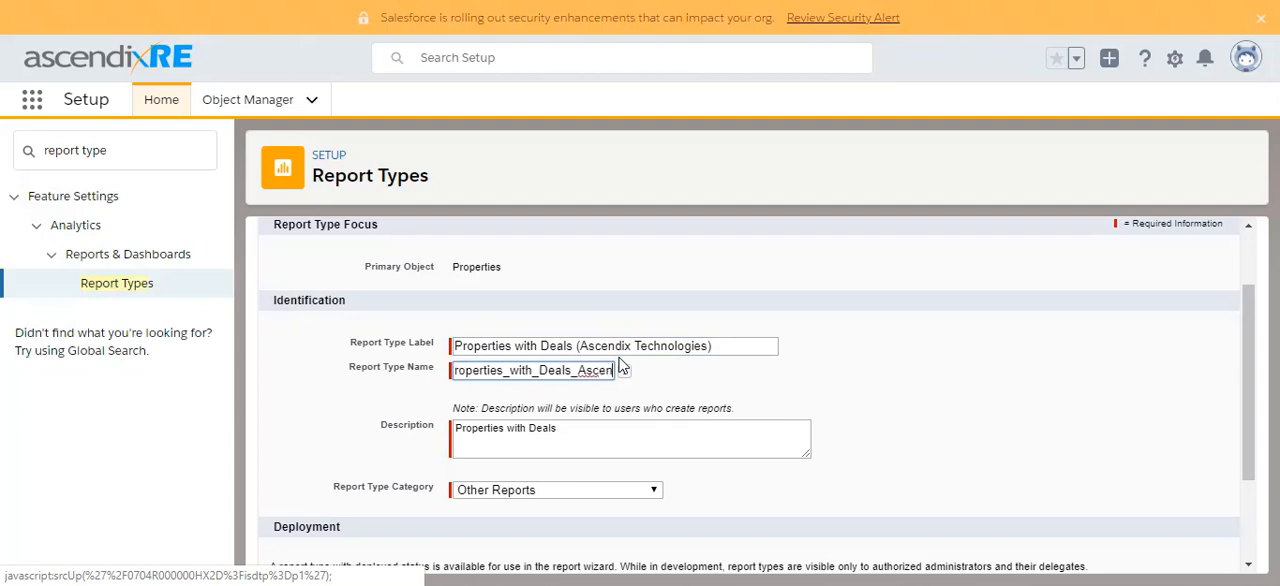
Update the unique name and description about custom fields, then save the report type
click(560, 370)
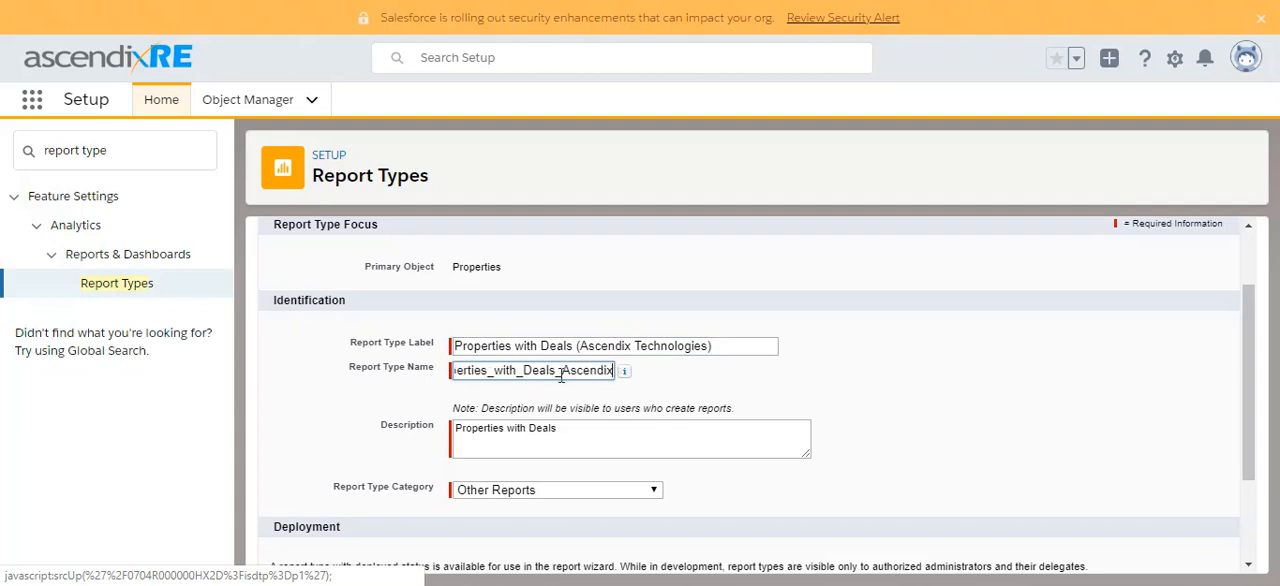
click(614, 425)
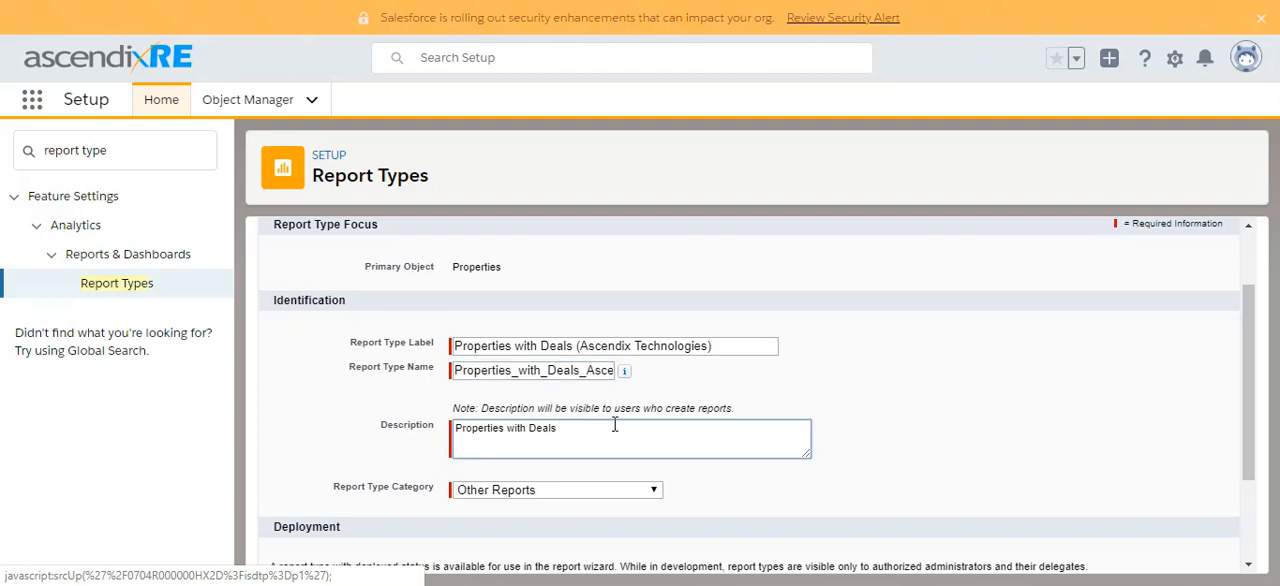
text(for Ascendix Technologies with custom f)
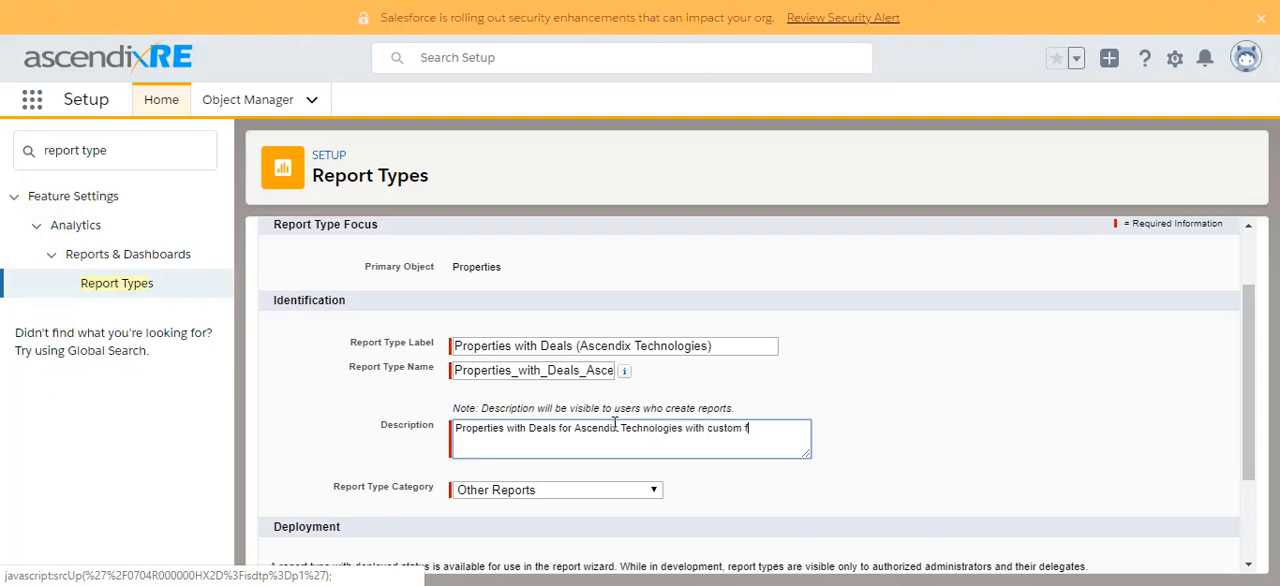
text(ields.)
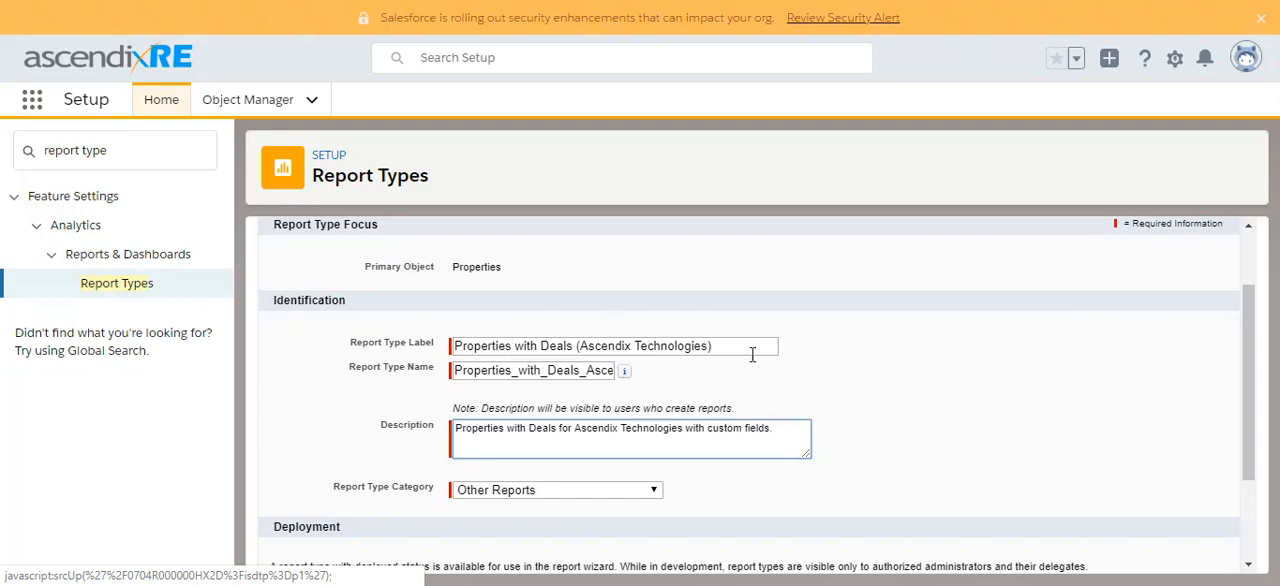
scroll(down, 3)
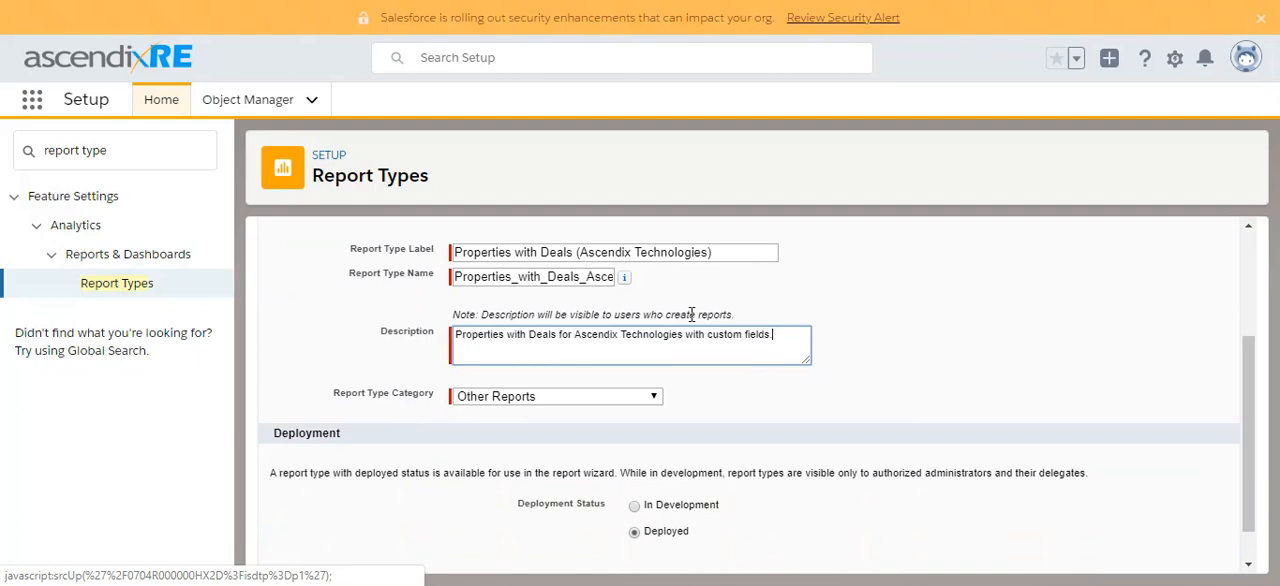
scroll(down, 3)
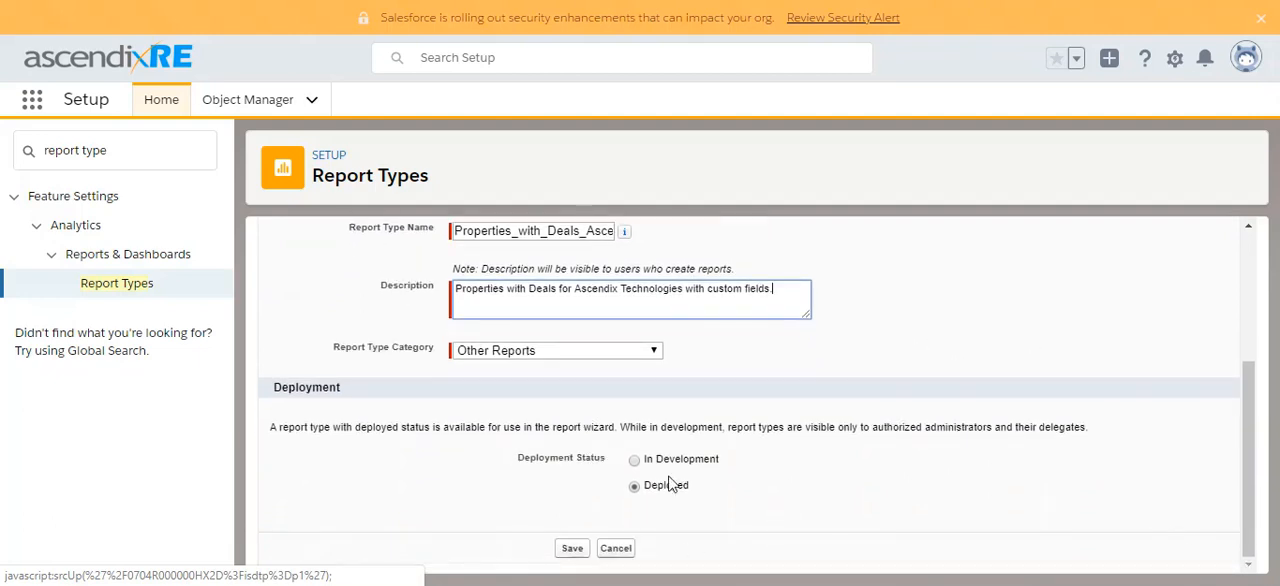
click(571, 548)
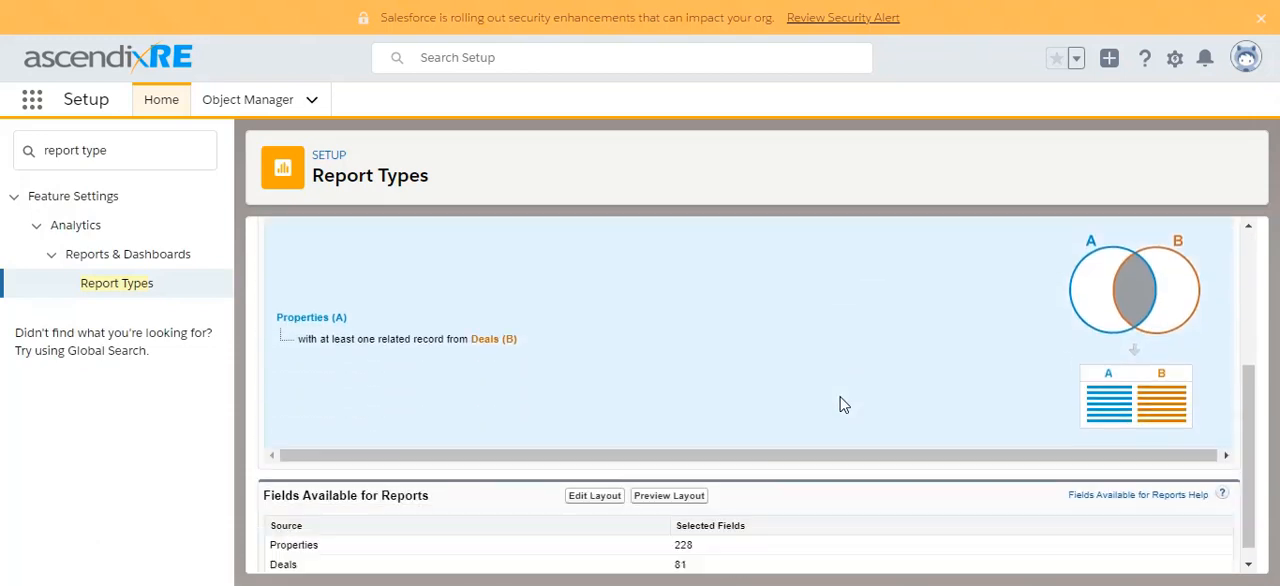
scroll(down, 3)
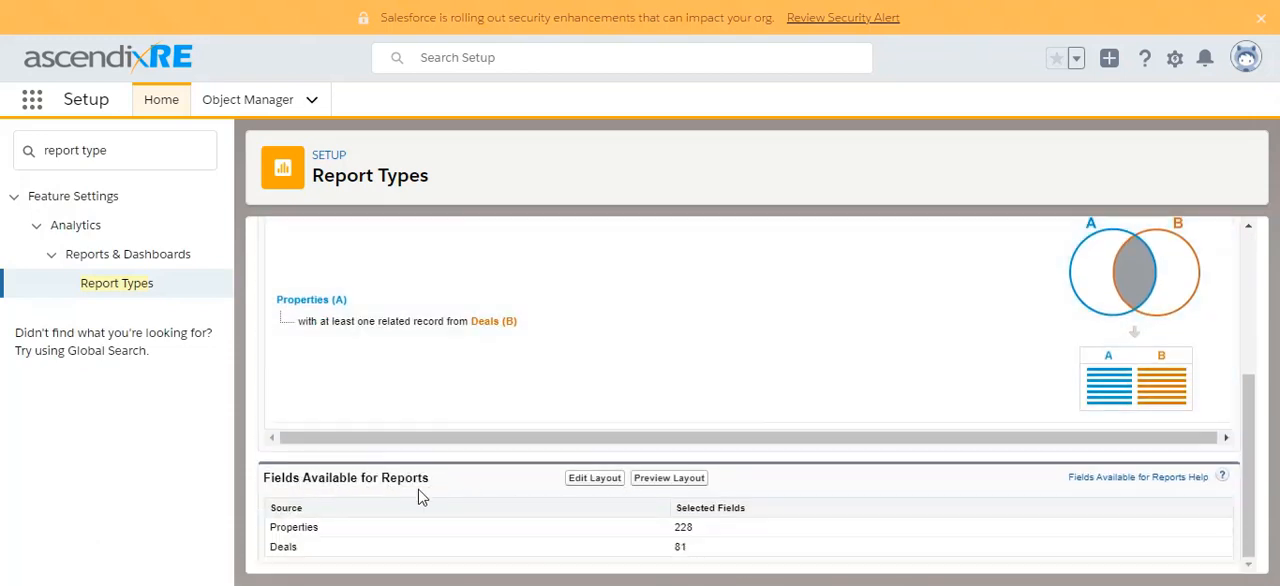
mouse_move(560, 482)
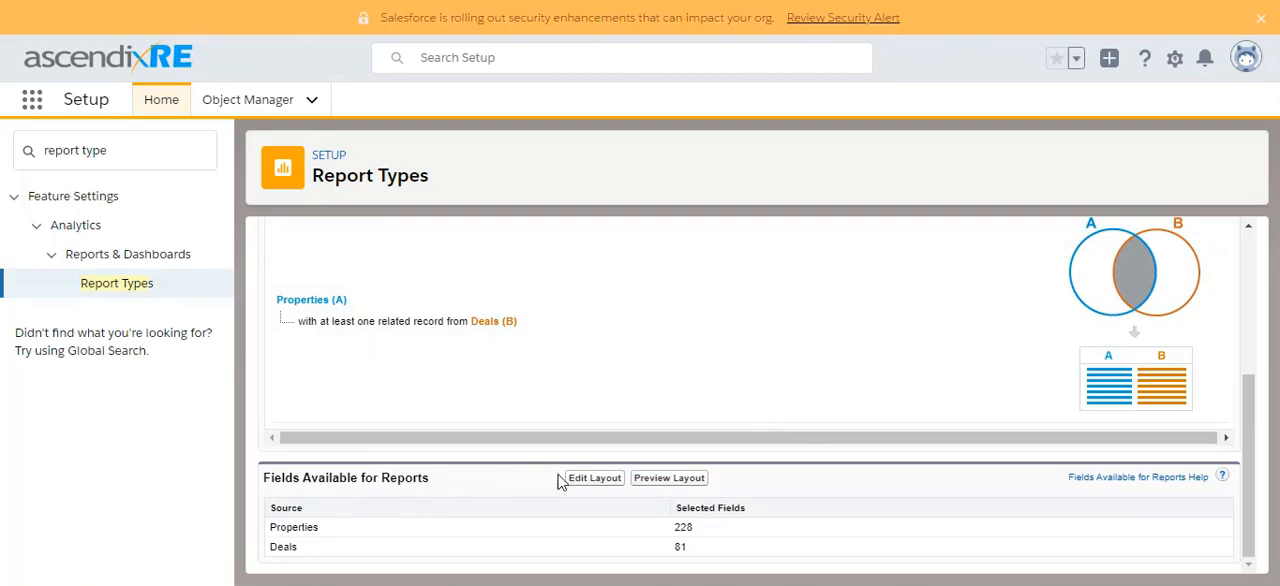
Open the report type's field layout editor and scroll through the layout
click(594, 478)
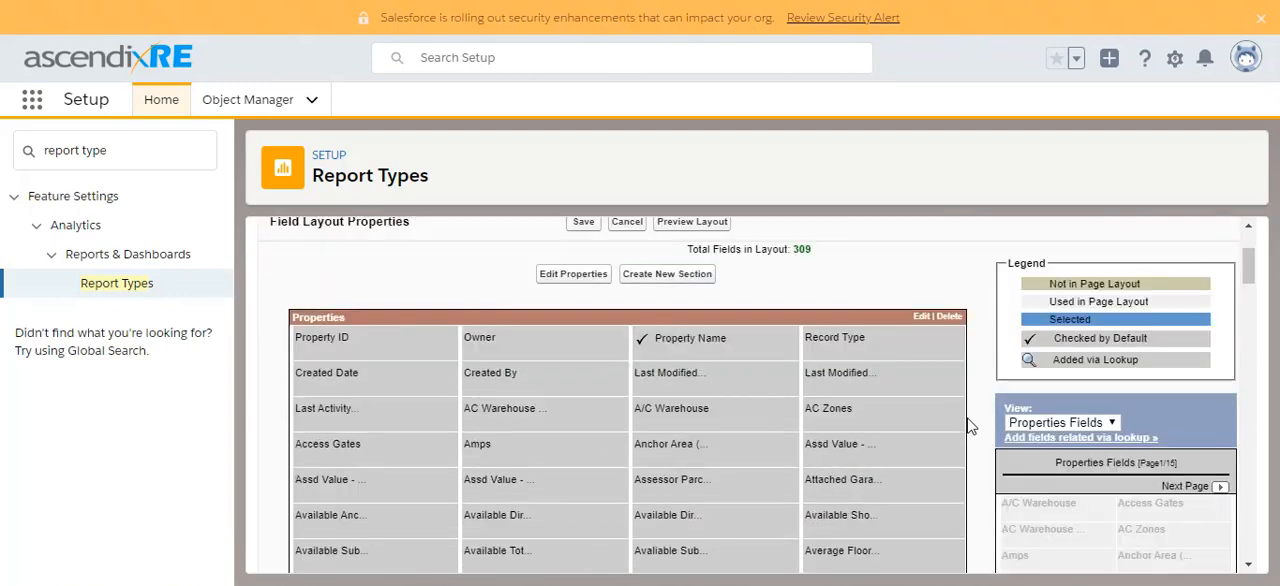
scroll(down, 3)
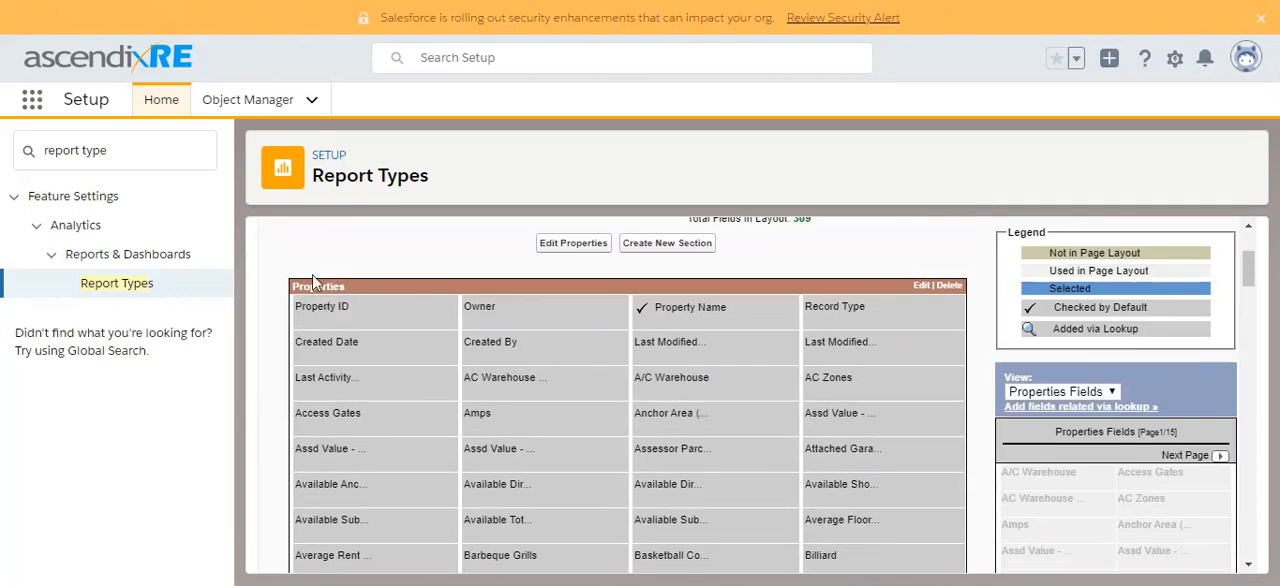
scroll(down, 3)
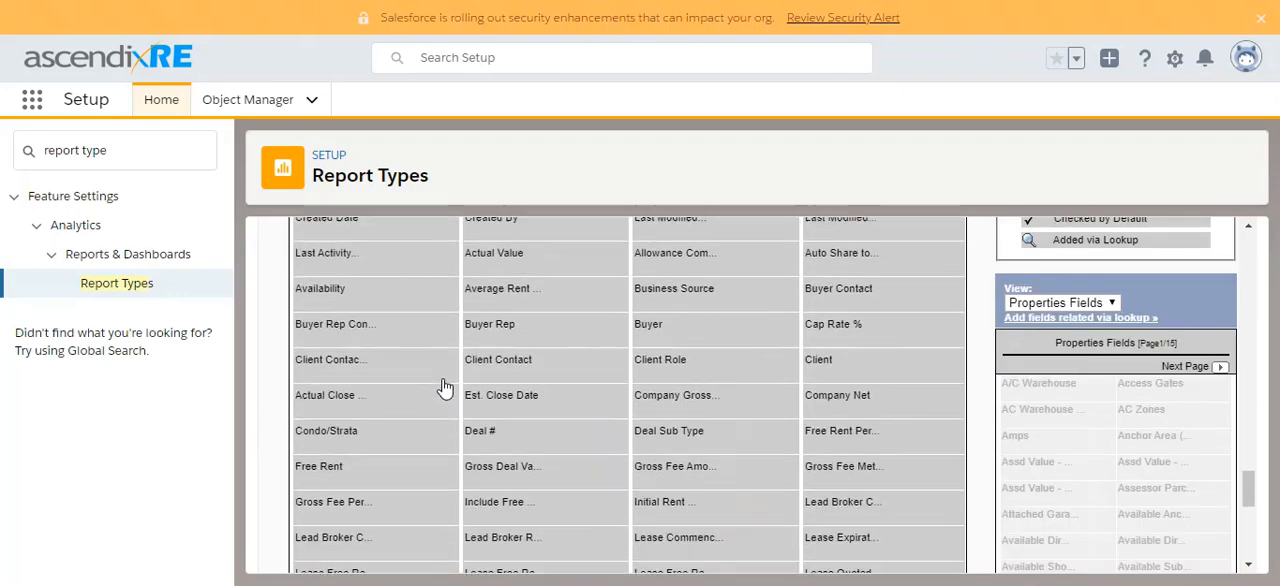
scroll(down, 3)
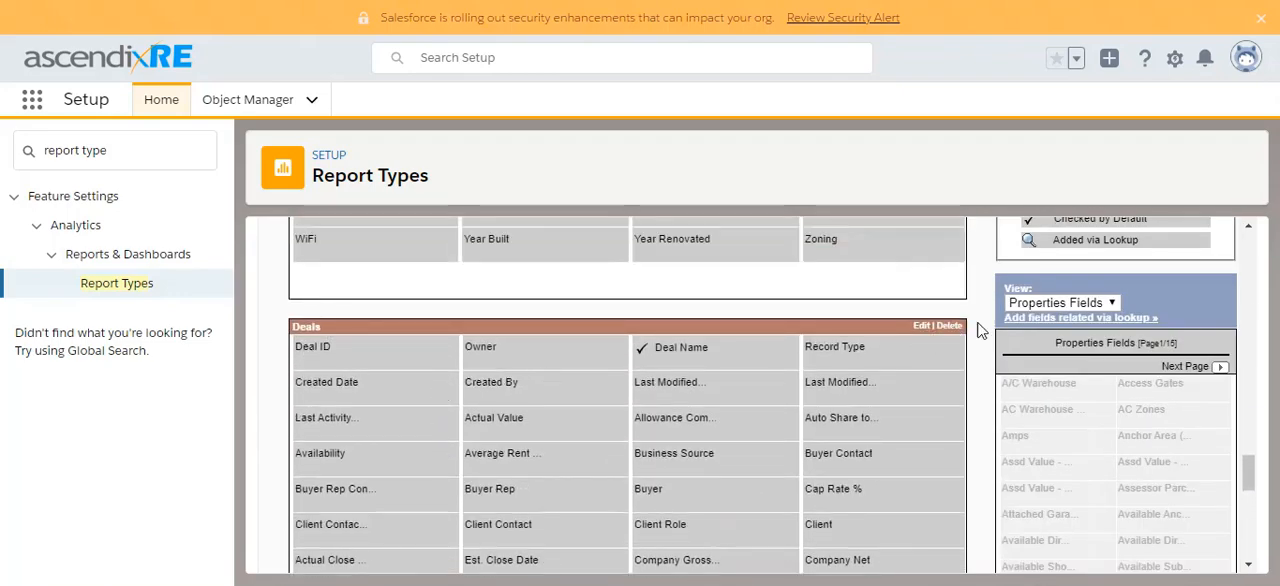
Browse Deals fields to page 4 and place Partner Referral in the Deals section
click(1059, 302)
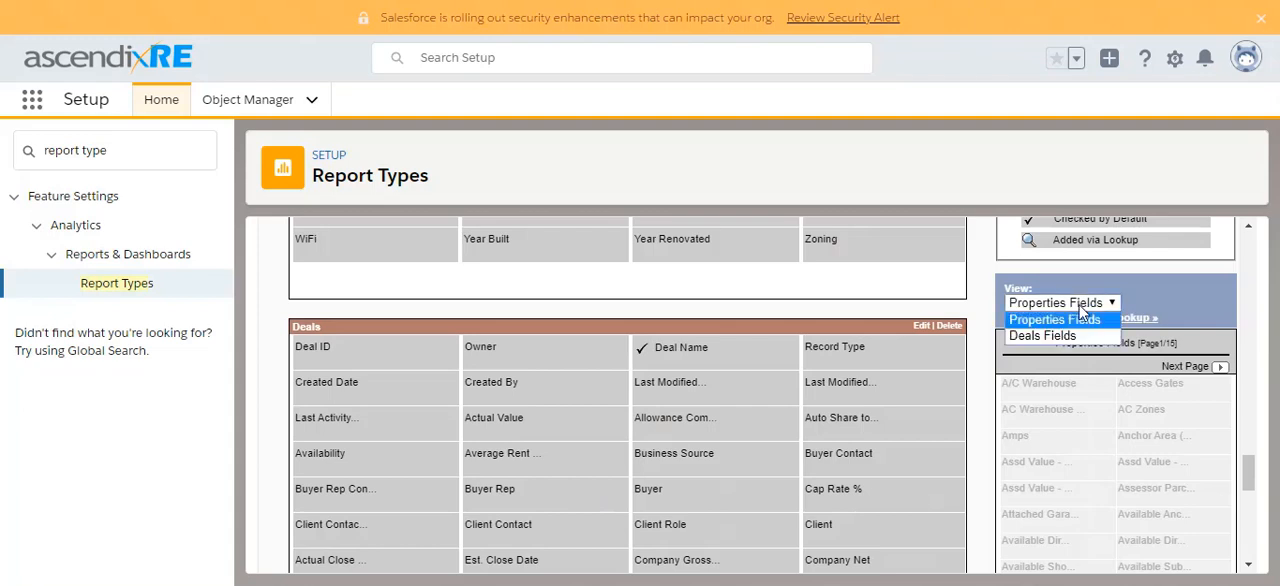
click(1042, 335)
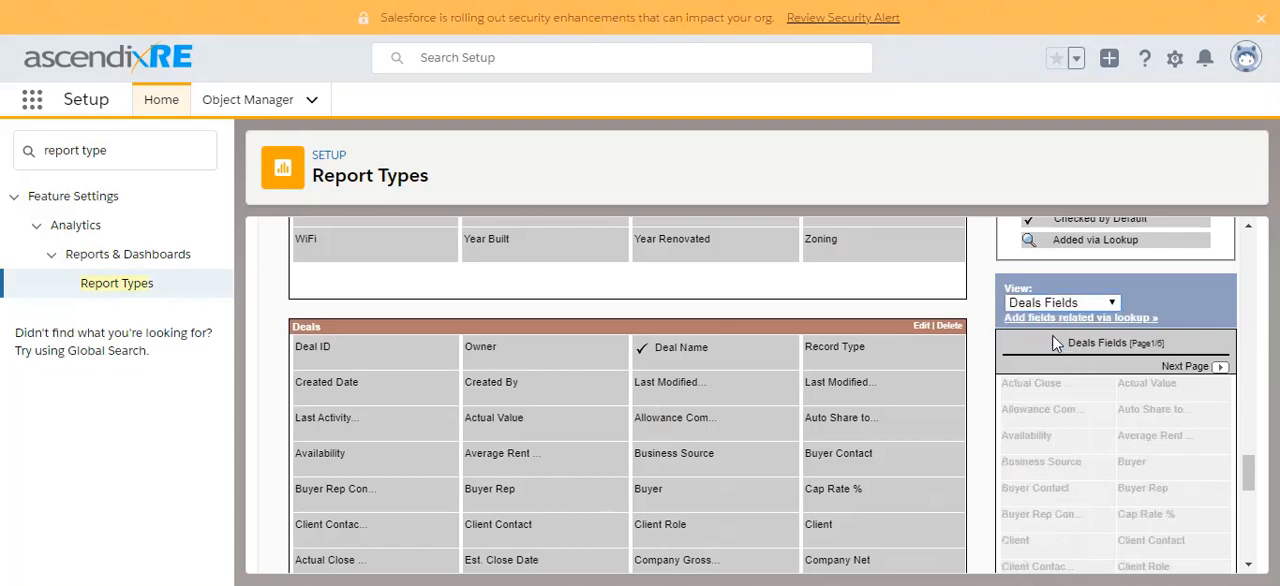
scroll(down, 3)
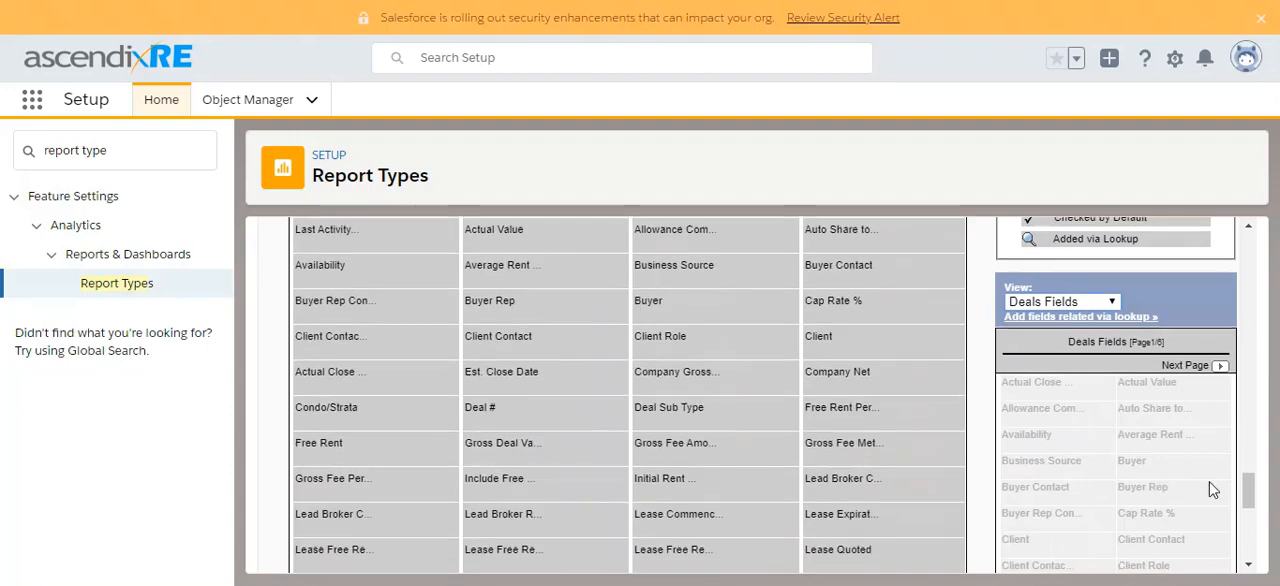
scroll(down, 3)
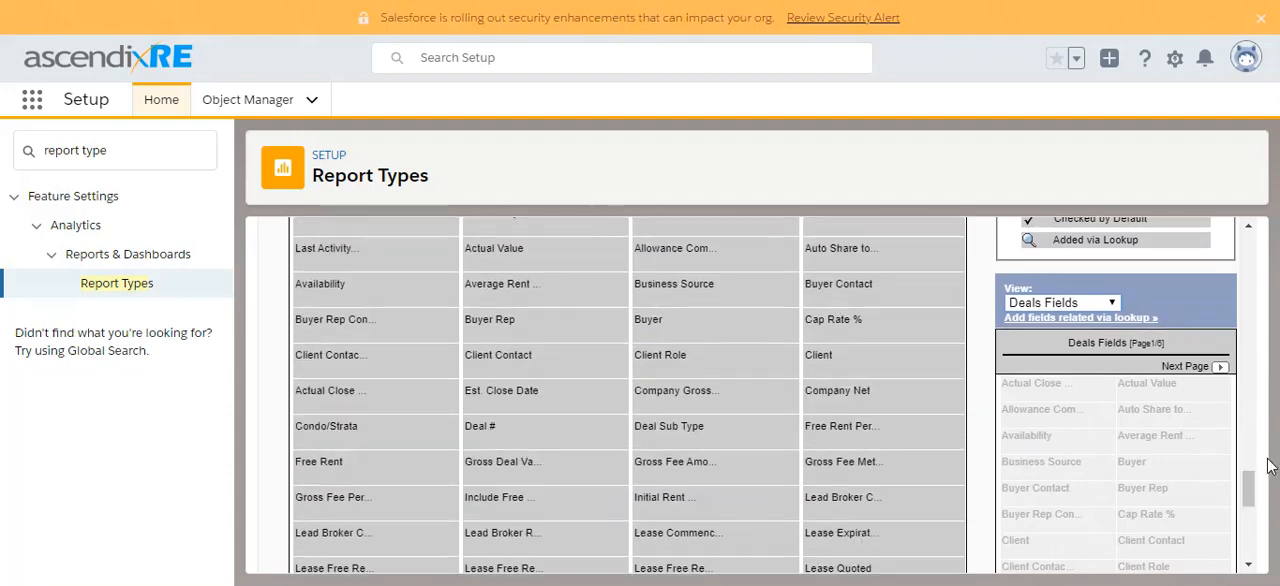
click(1186, 366)
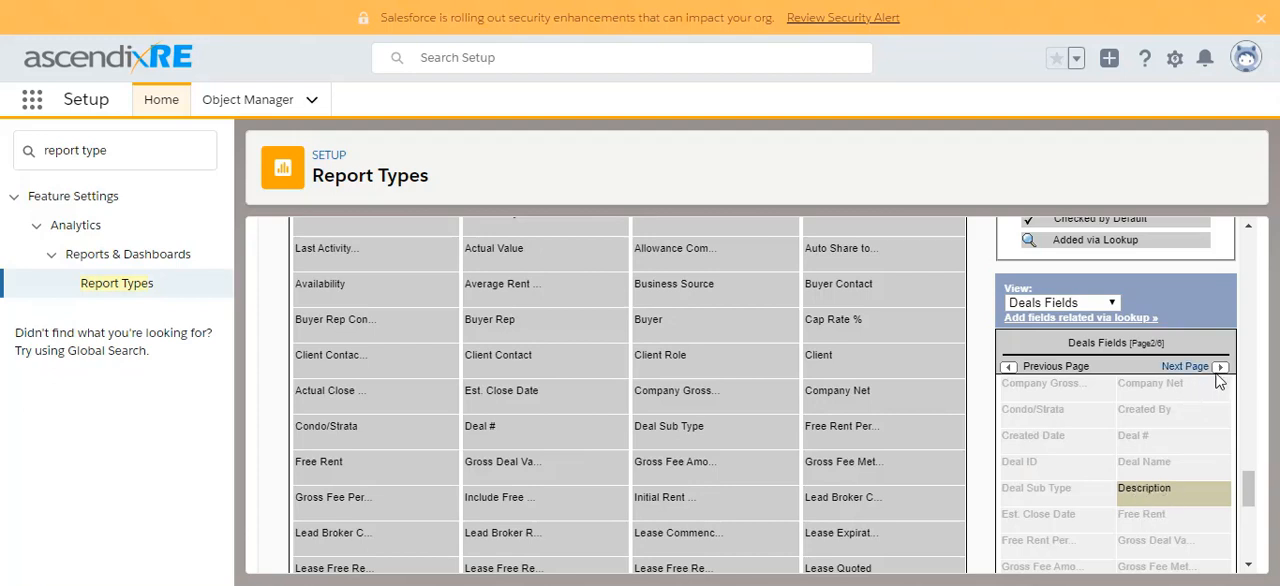
click(1185, 365)
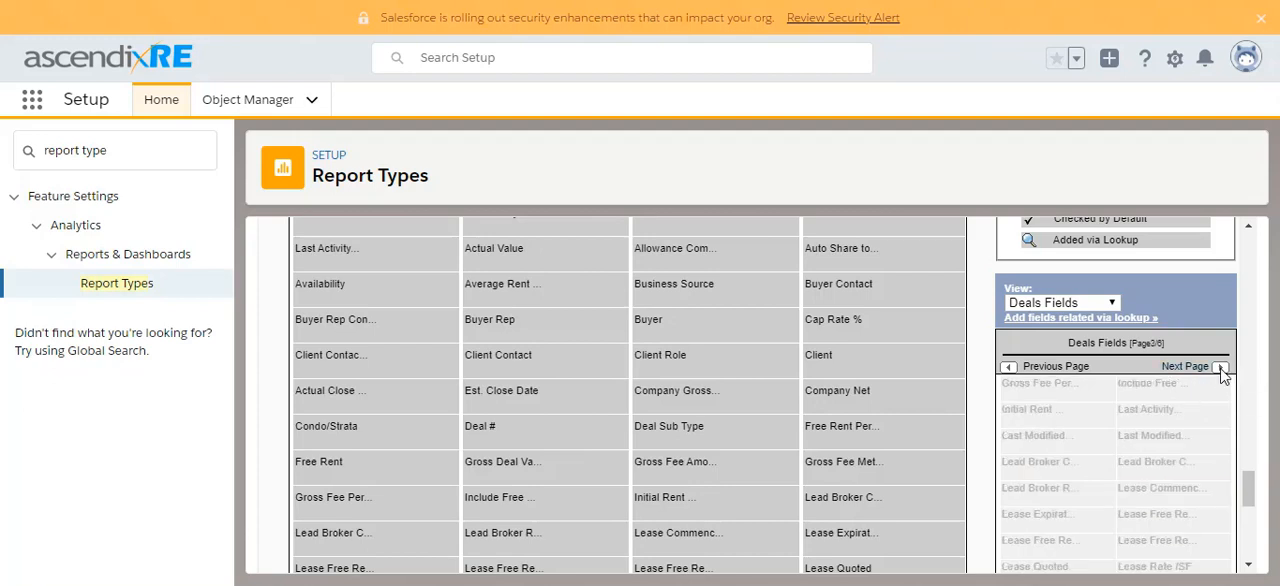
click(1186, 366)
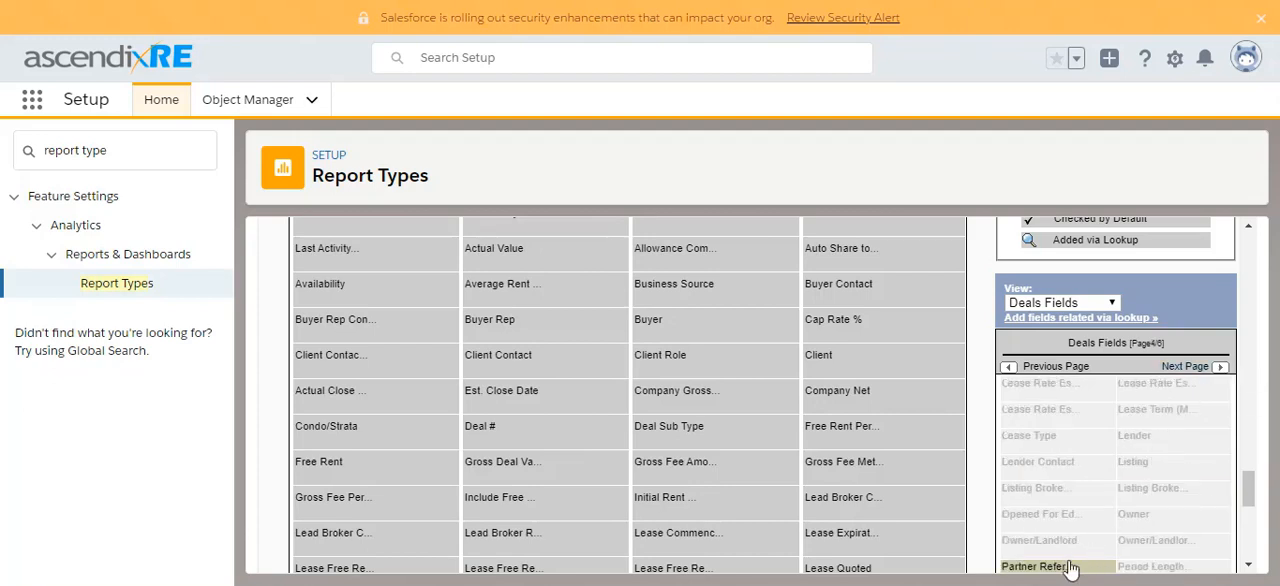
scroll(down, 3)
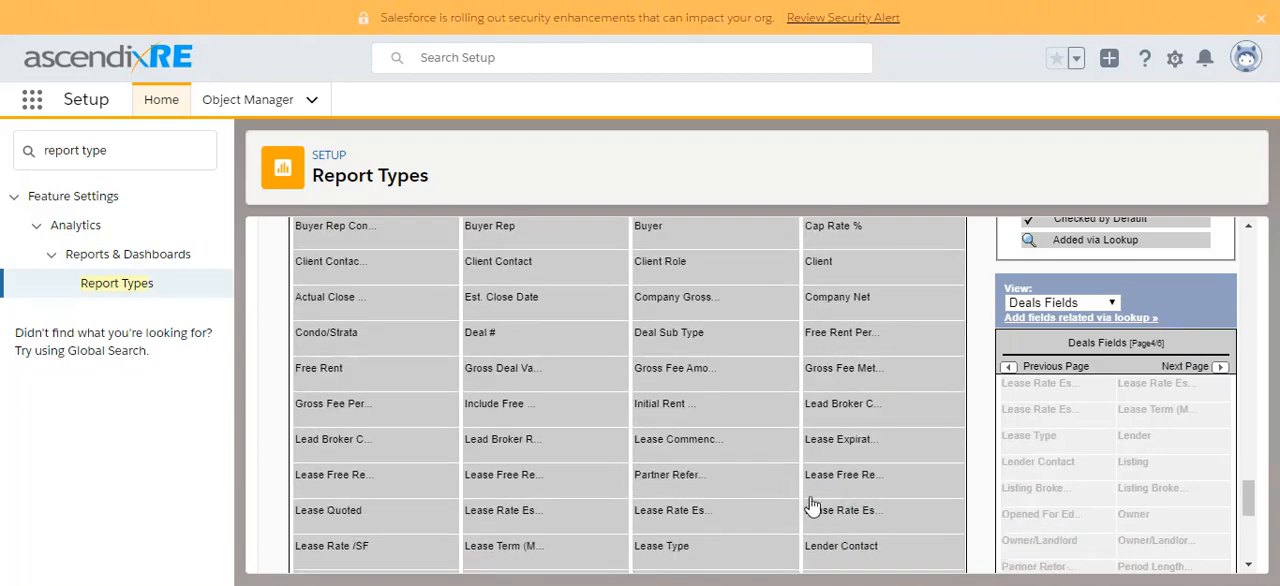
scroll(down, 3)
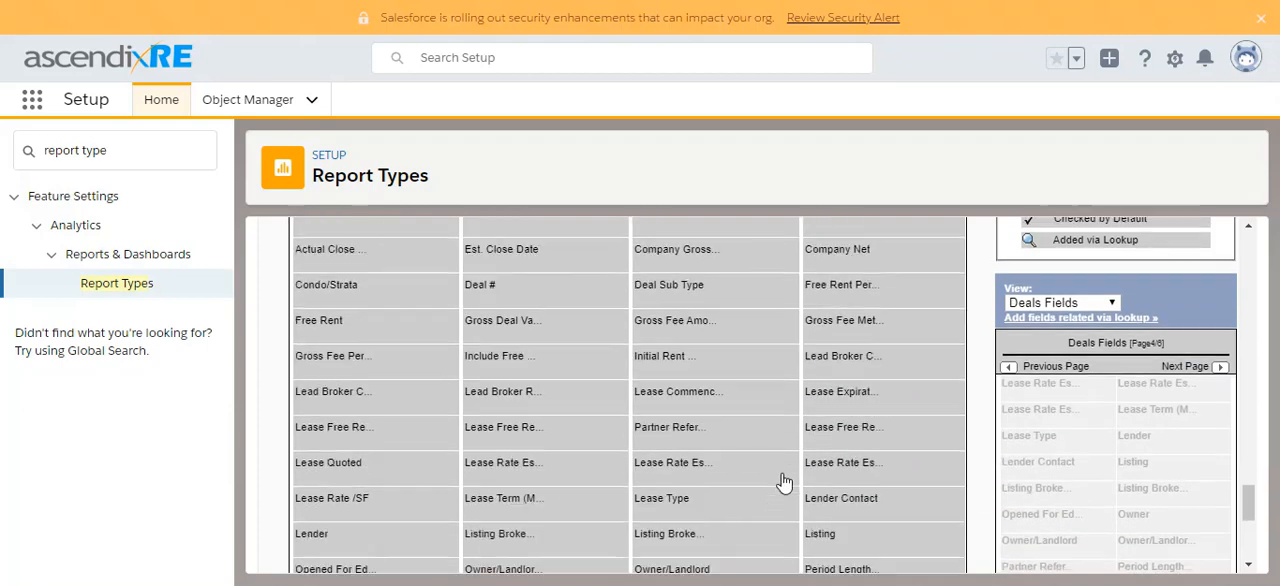
scroll(down, 3)
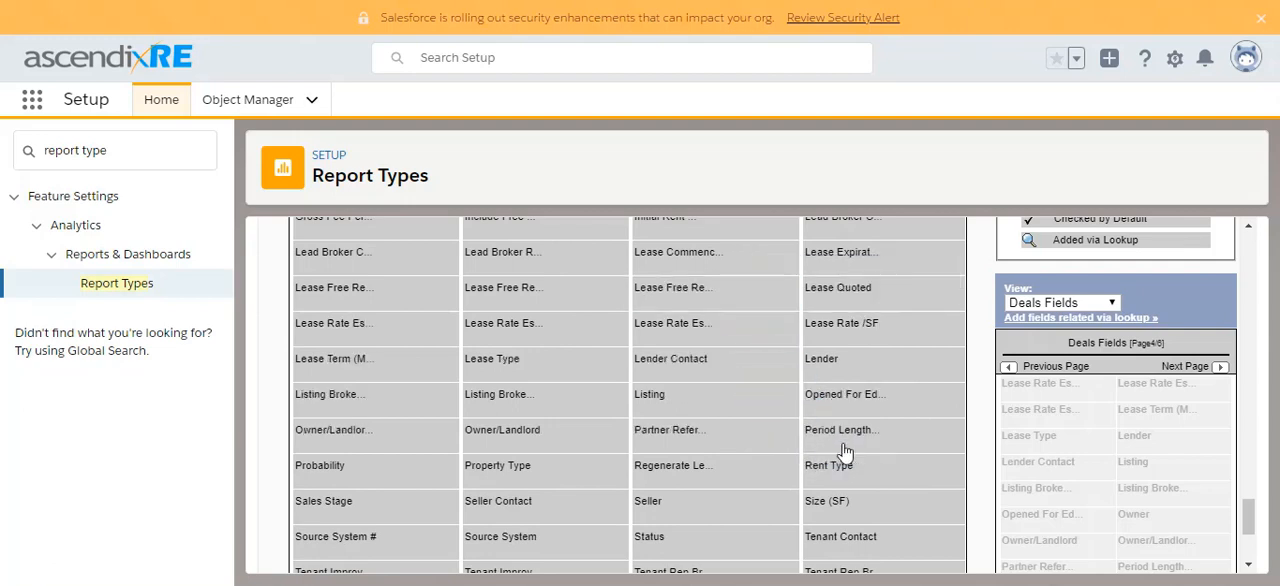
mouse_move(835, 430)
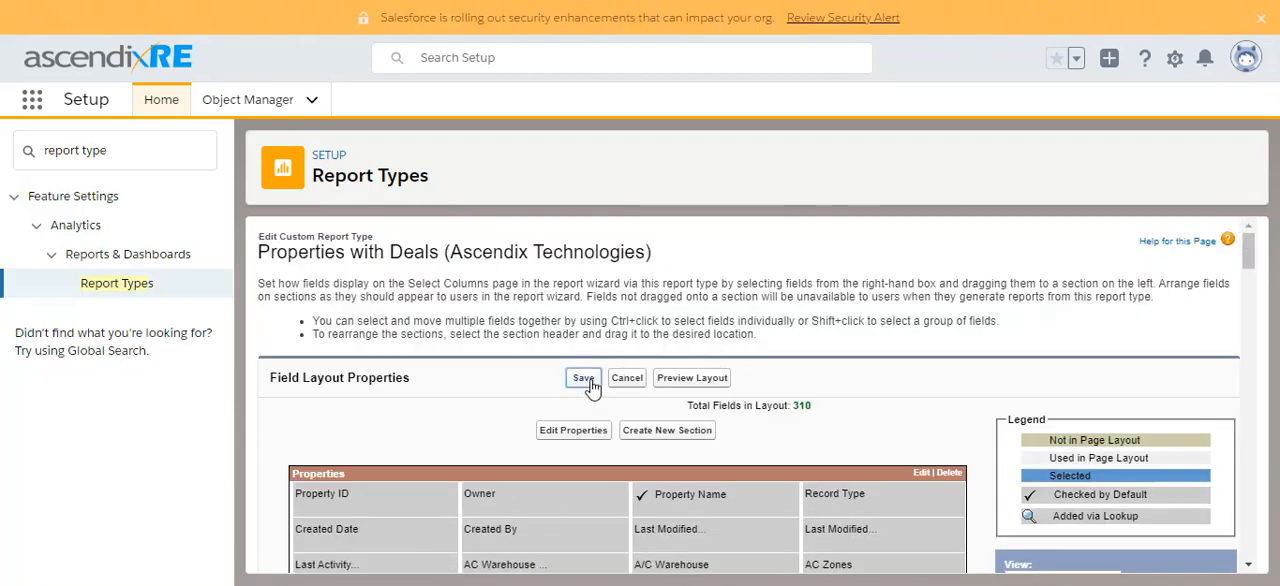
Save the field layout and start a new report on Properties with Deals (Ascendix Technologies)
click(583, 378)
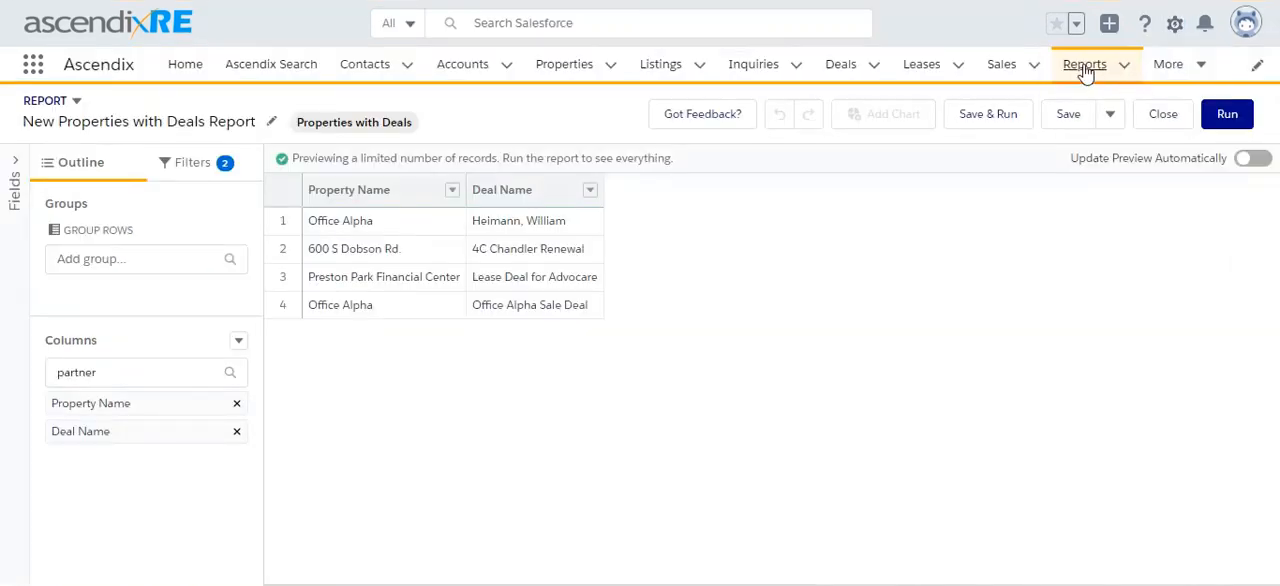
click(1085, 63)
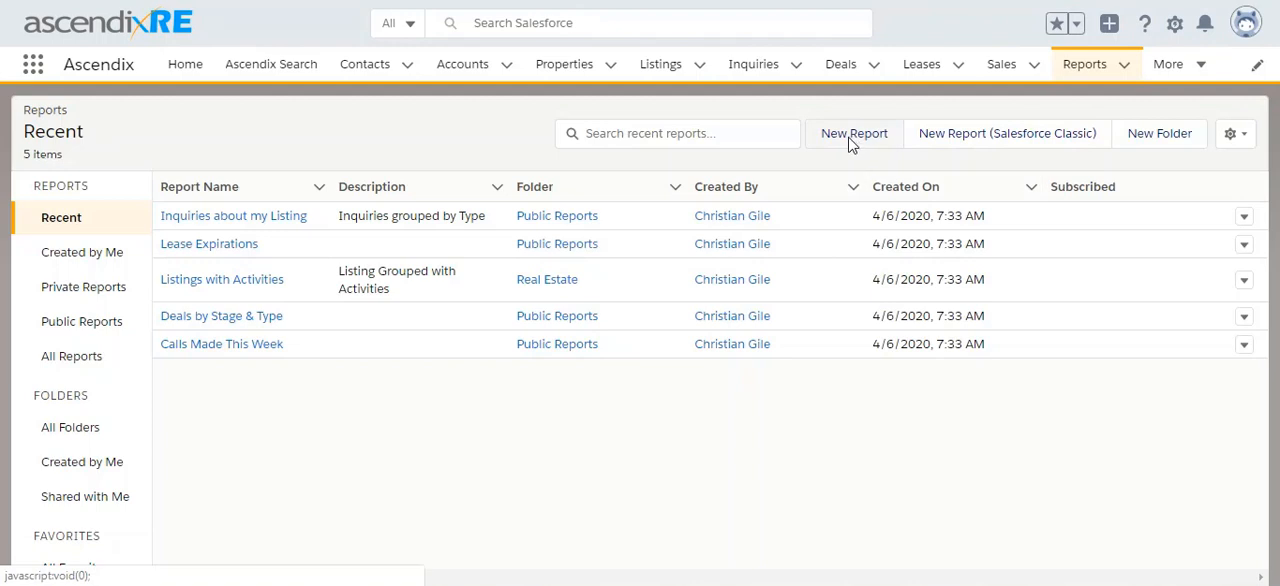
click(854, 133)
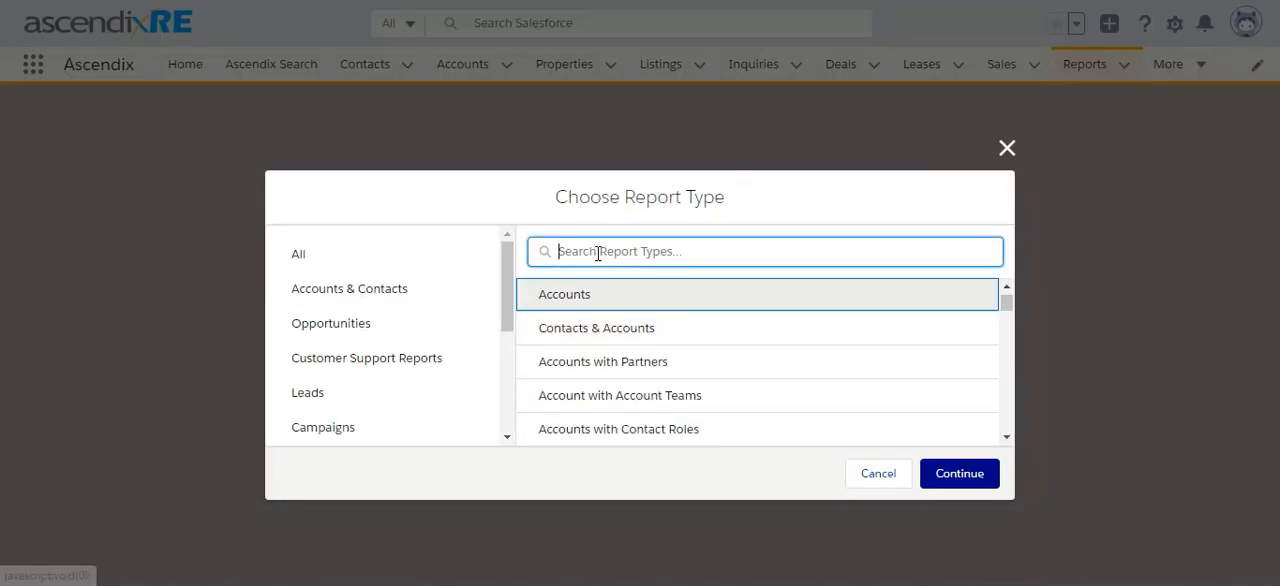
text(properties with deal)
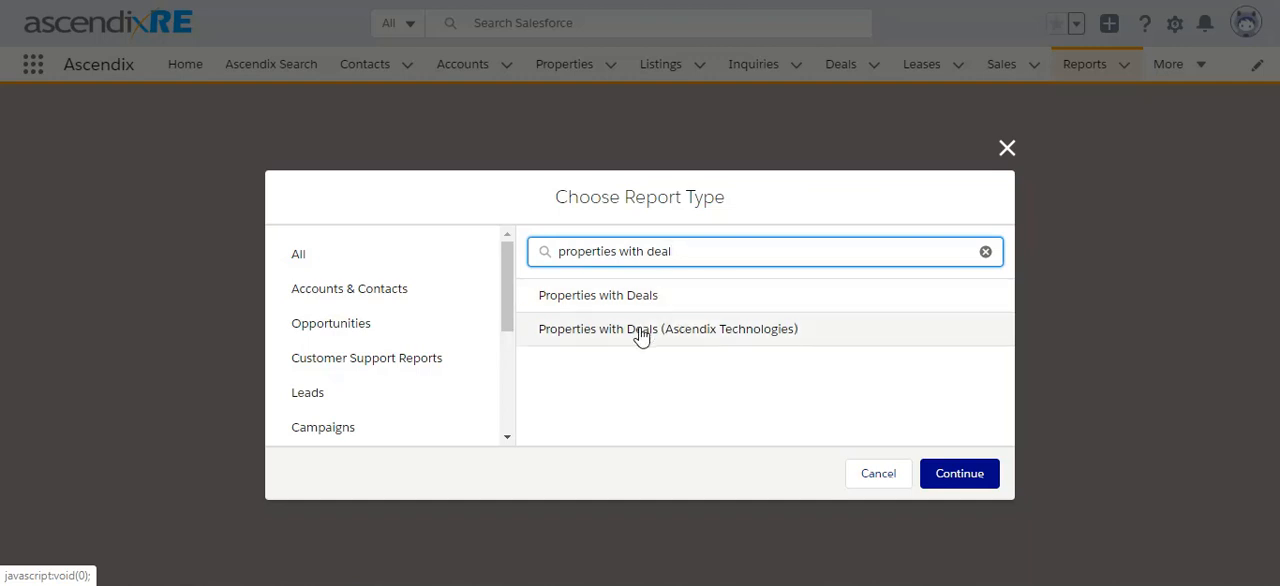
click(667, 328)
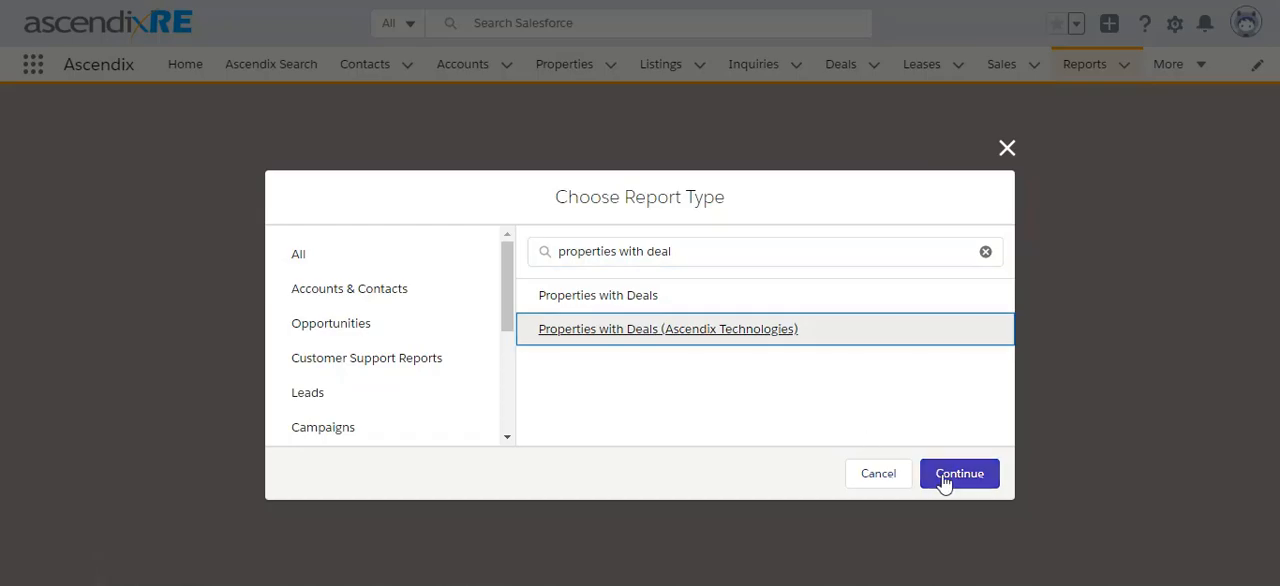
click(958, 473)
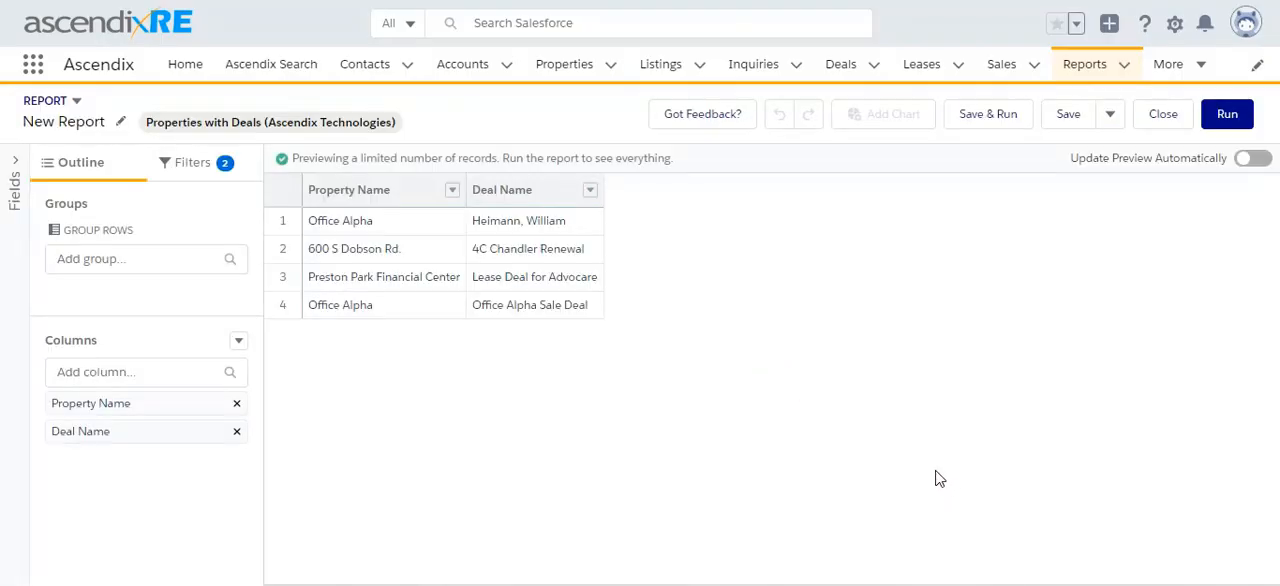
Search columns for 'par' and add Partner Referral: Full Name
text(par)
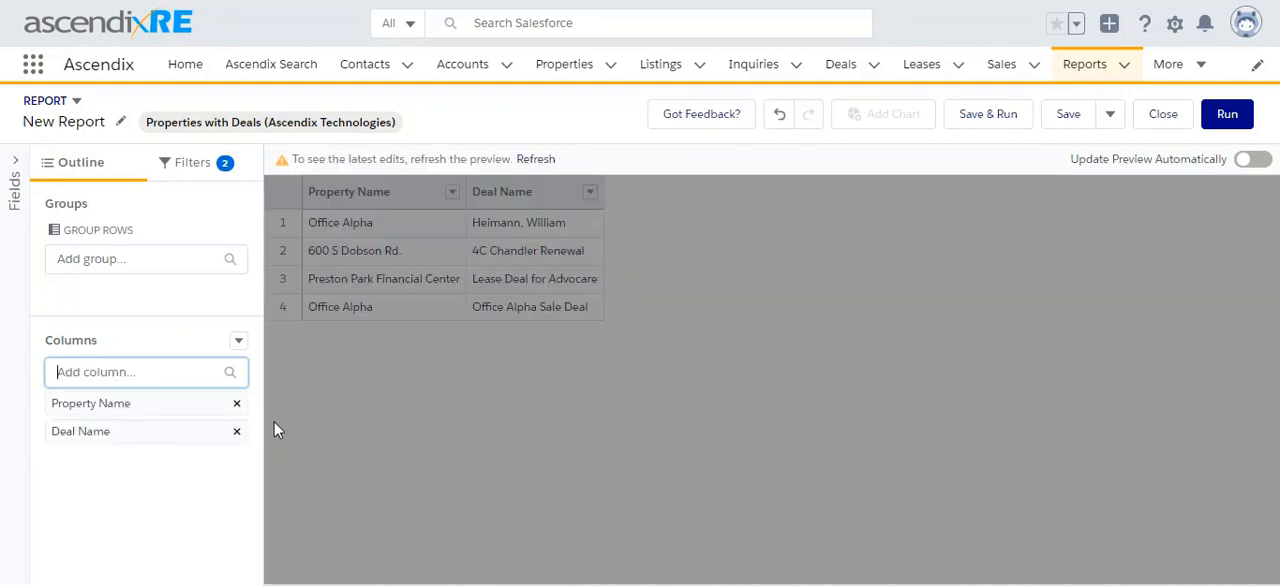
click(145, 371)
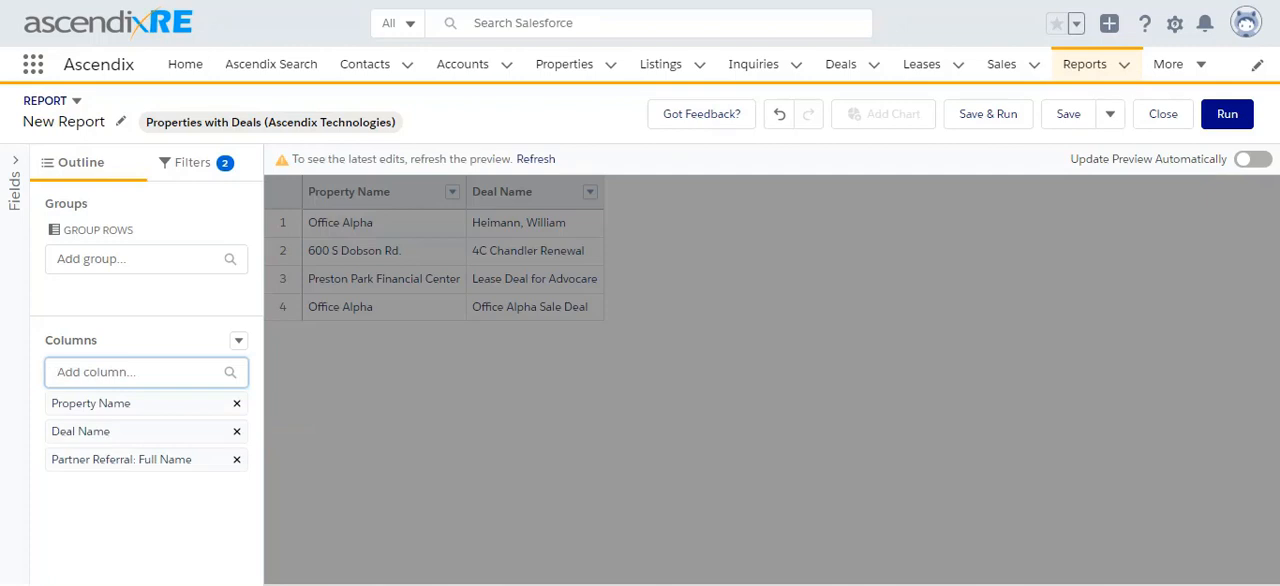
mouse_move(617, 413)
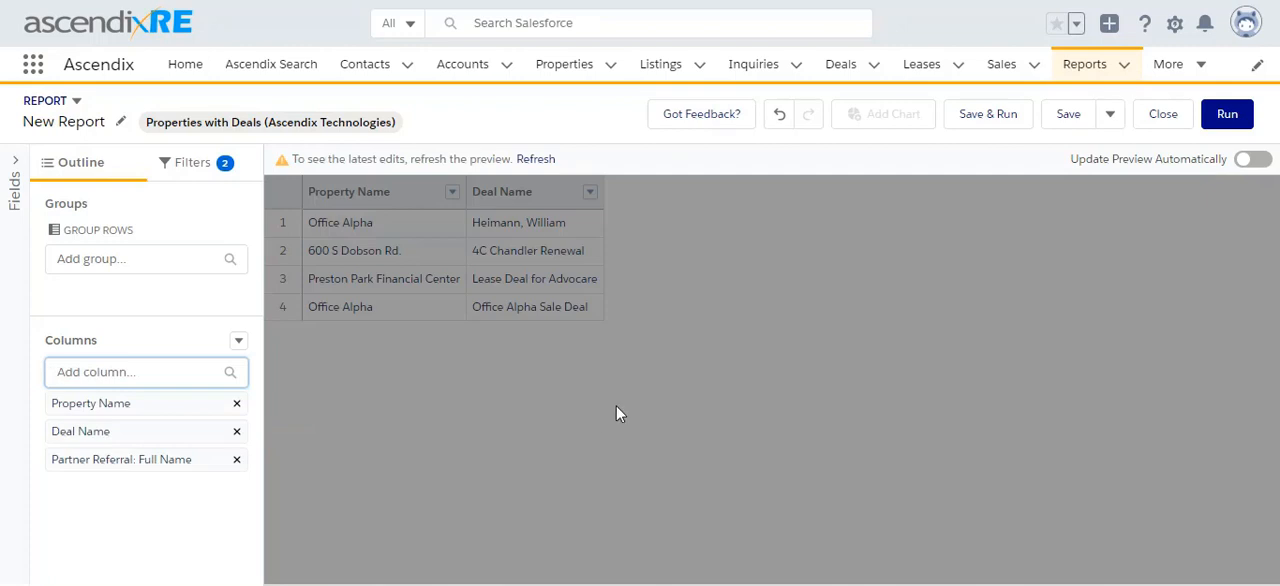
mouse_move(462, 63)
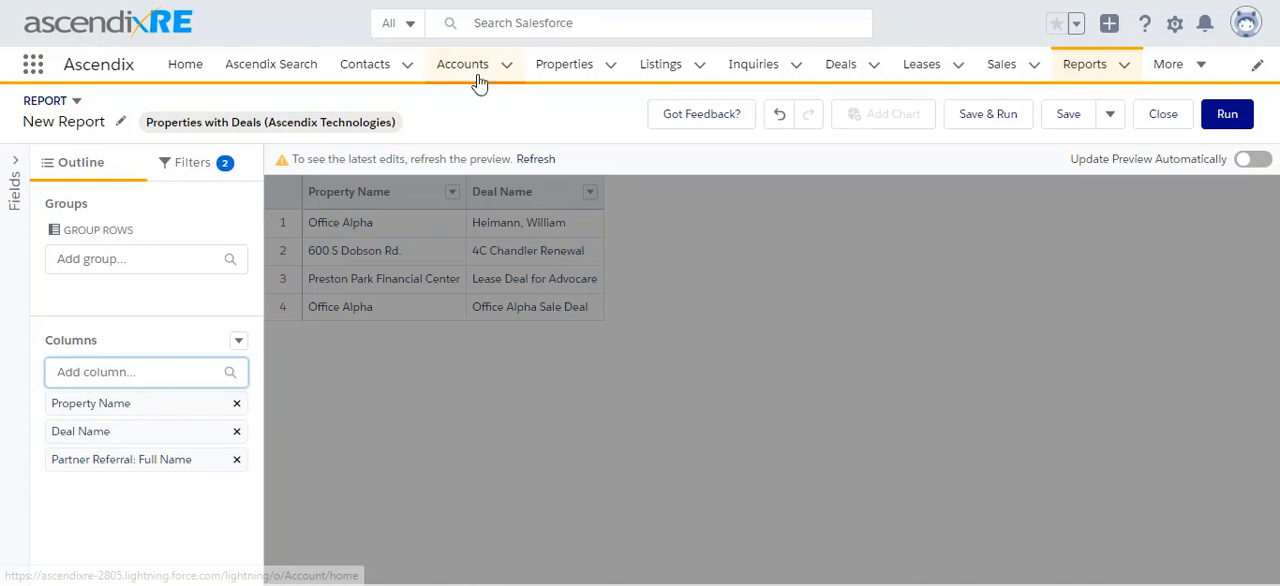
mouse_move(169, 145)
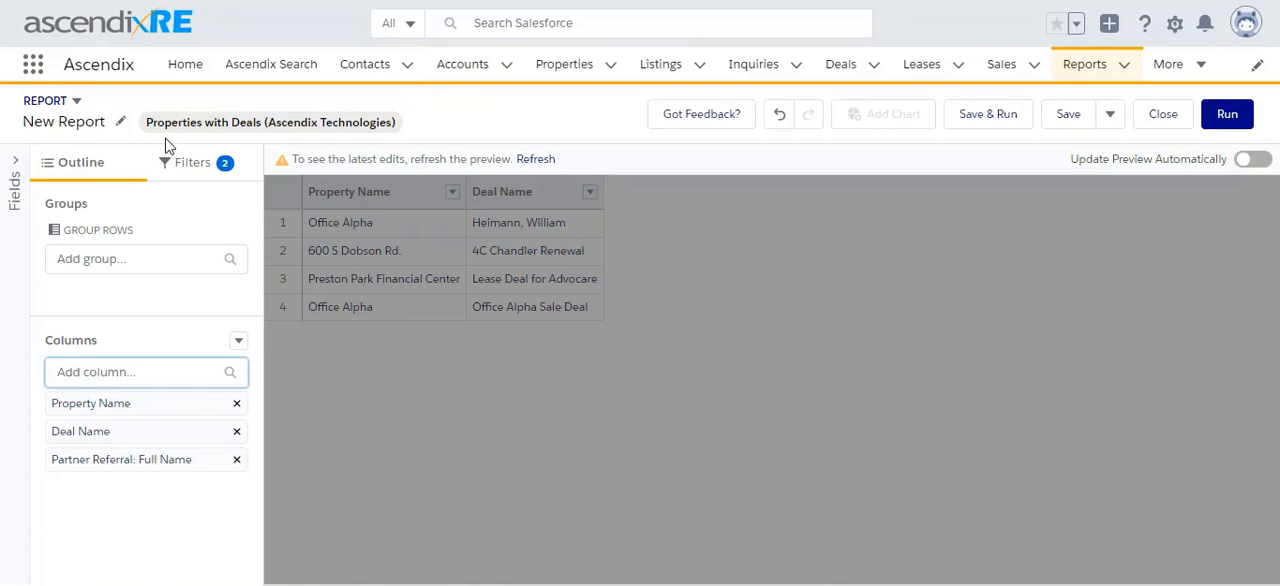
Discard the unsaved report, start a new 'deal' report, and search columns for 'partner'
click(1162, 113)
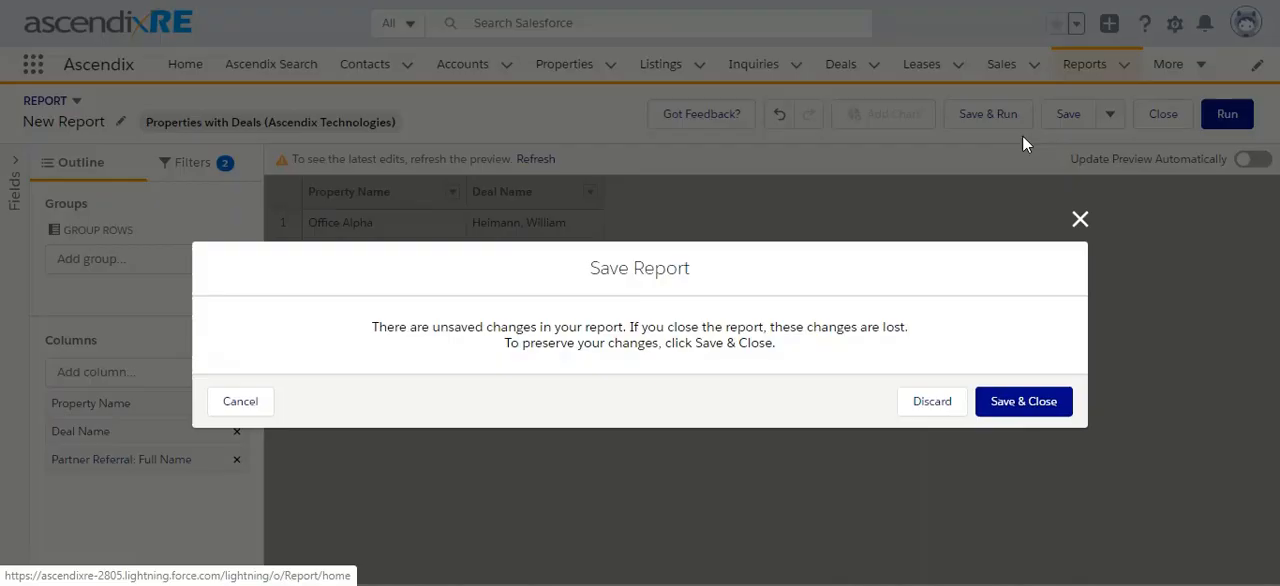
click(931, 401)
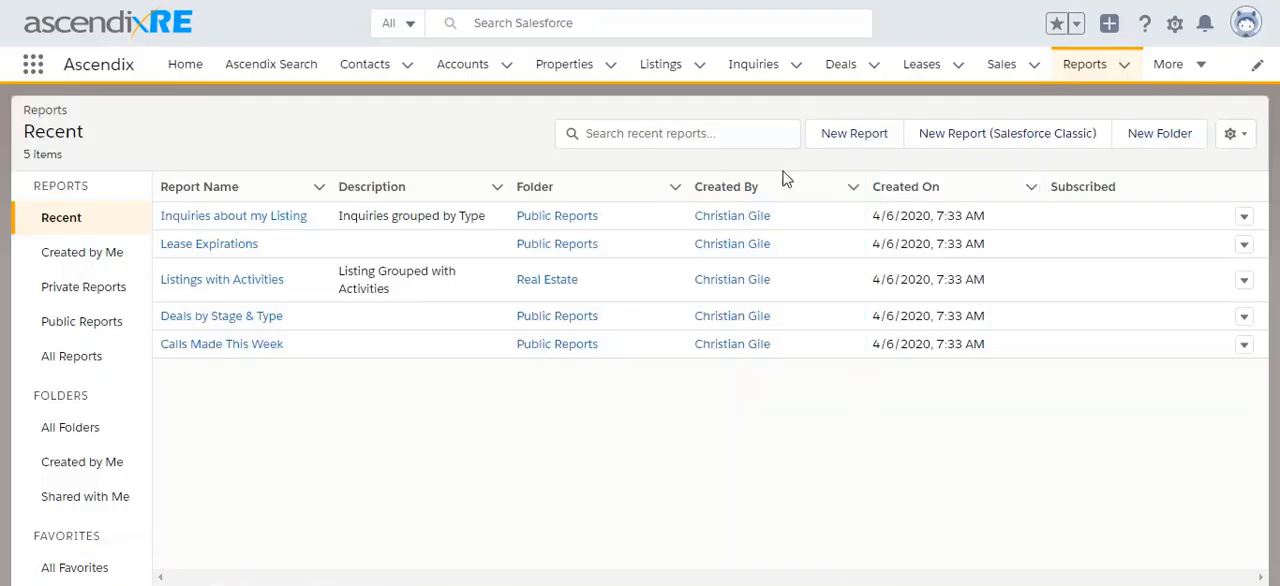
click(853, 133)
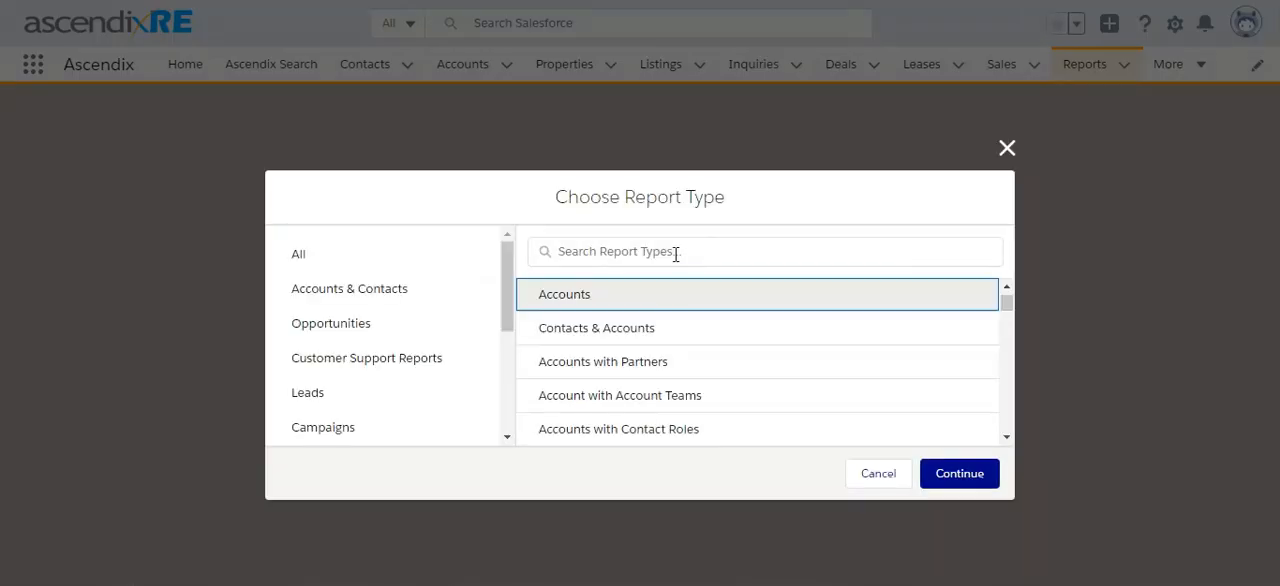
text(deal)
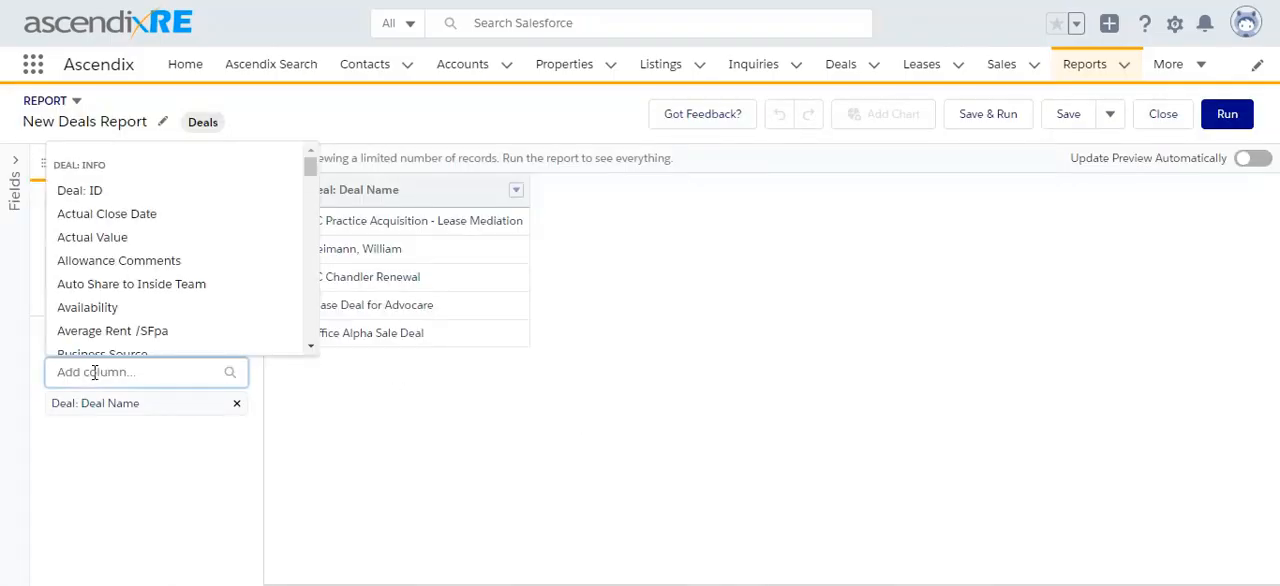
text(partner)
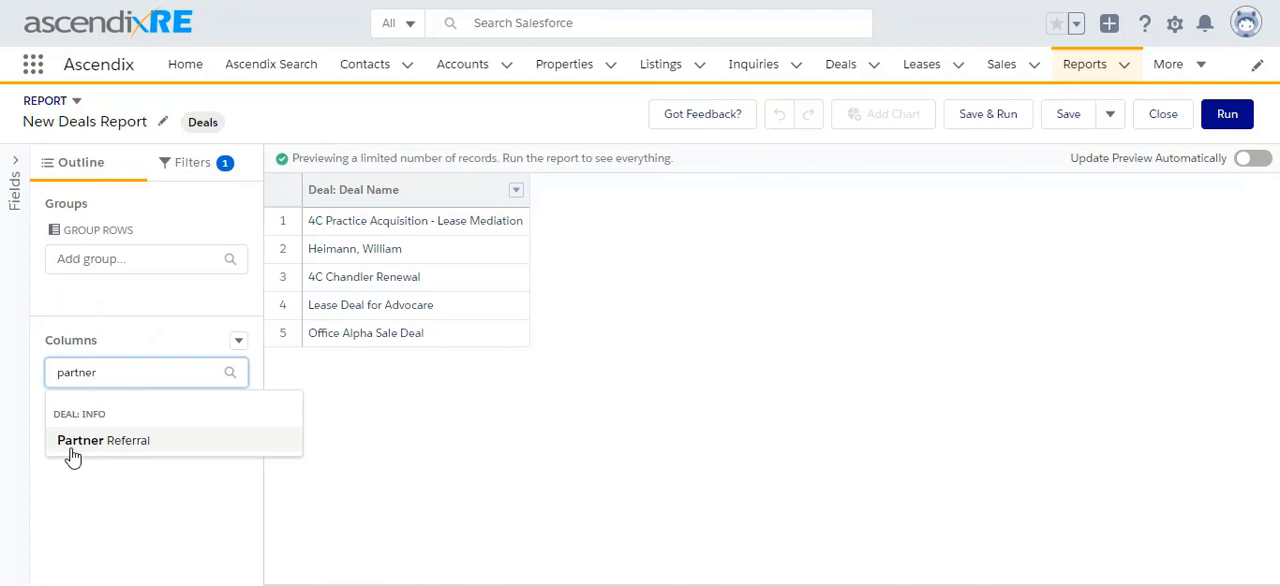
mouse_move(85, 432)
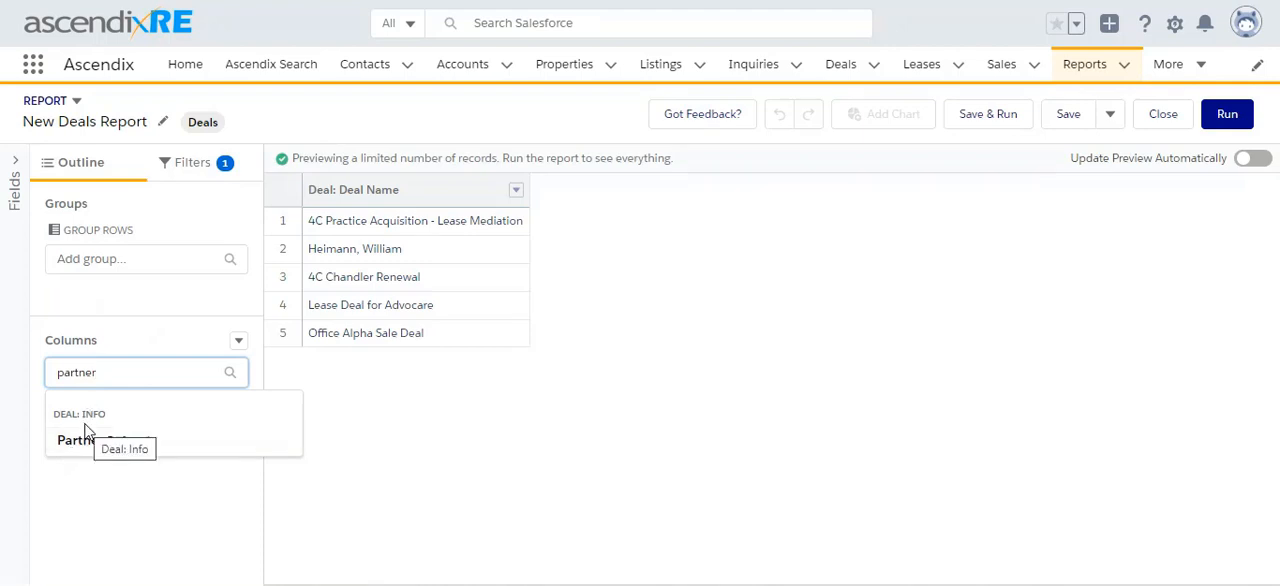